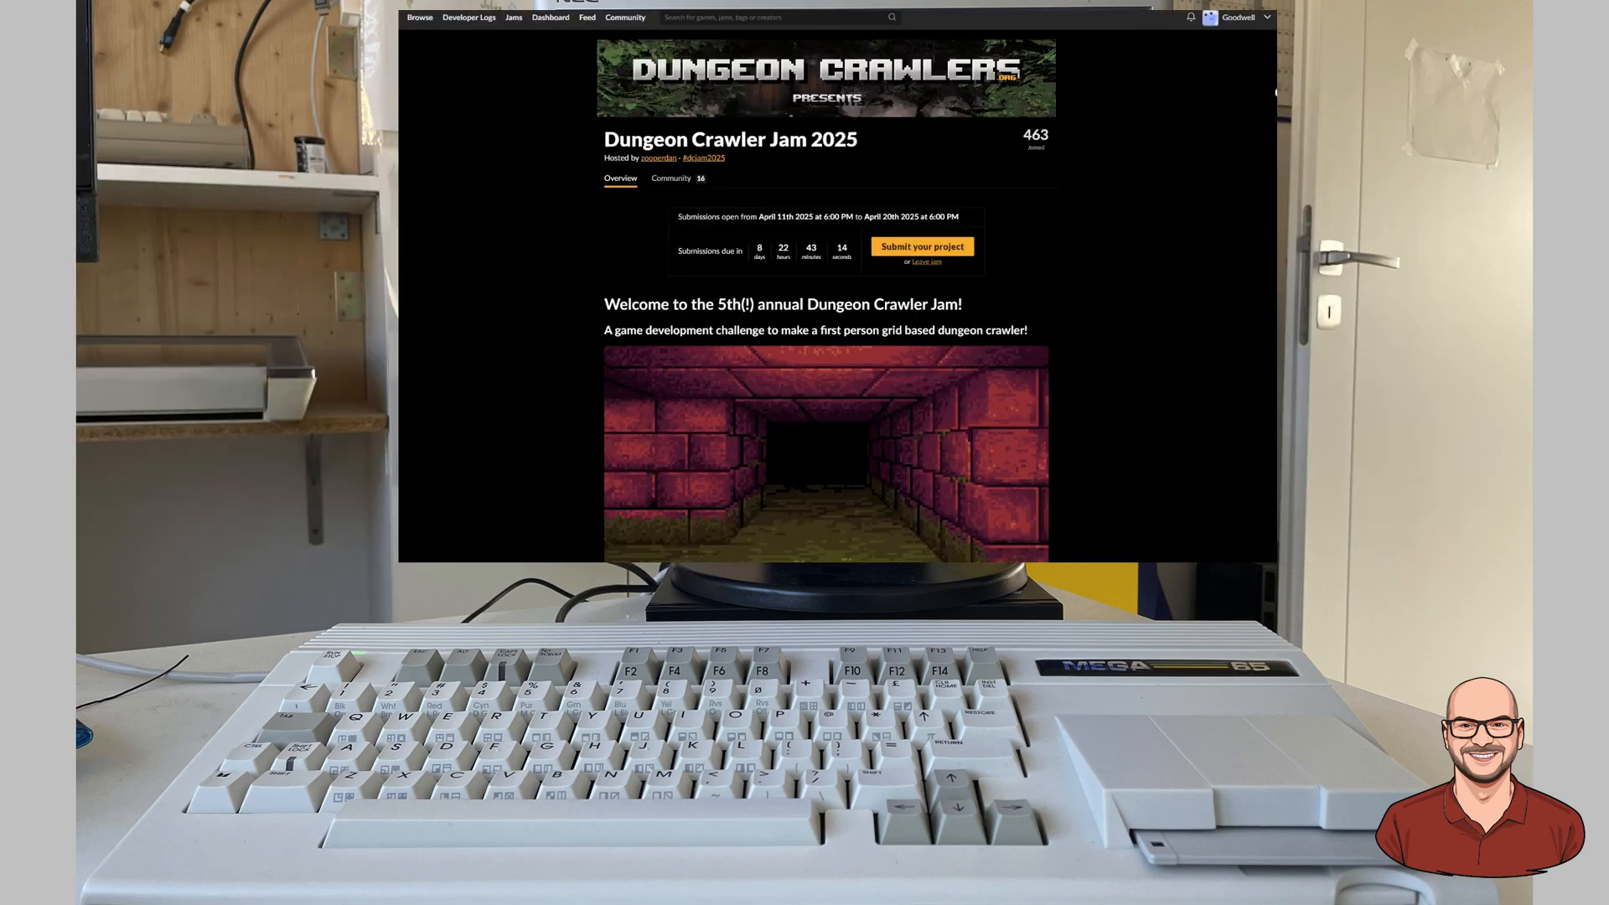
Navigate to the Sternenhimmel star-chart page and scroll down to its program description and listing
{"action": "scroll", "scroll_direction": "down", "scroll_amount": 3}
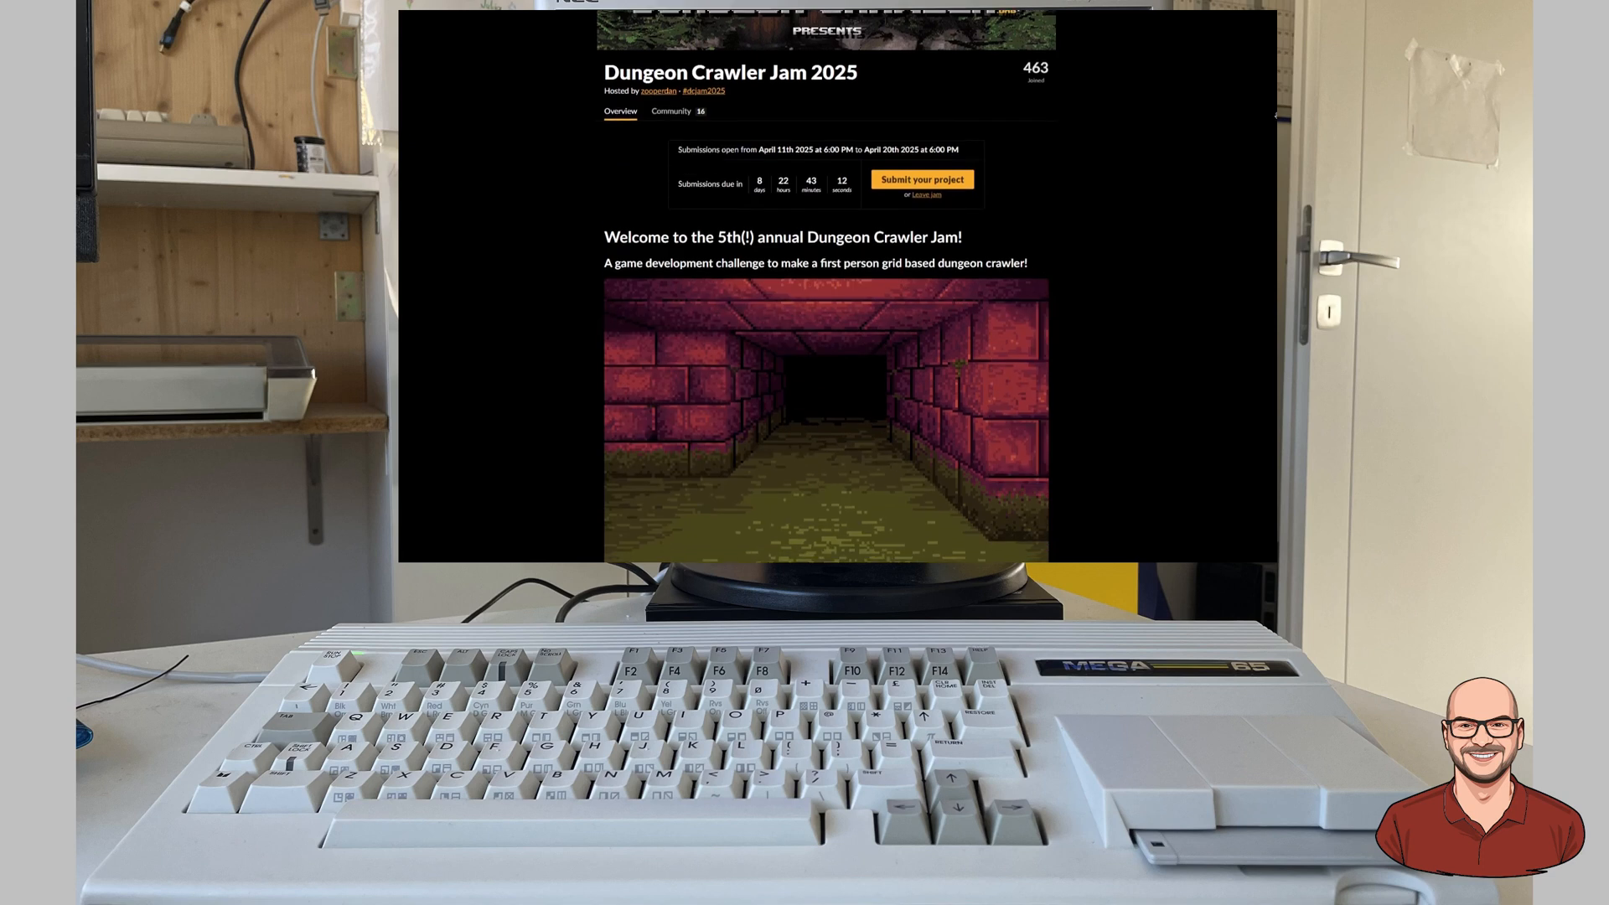
{"action": "scroll", "scroll_direction": "down", "scroll_amount": 3}
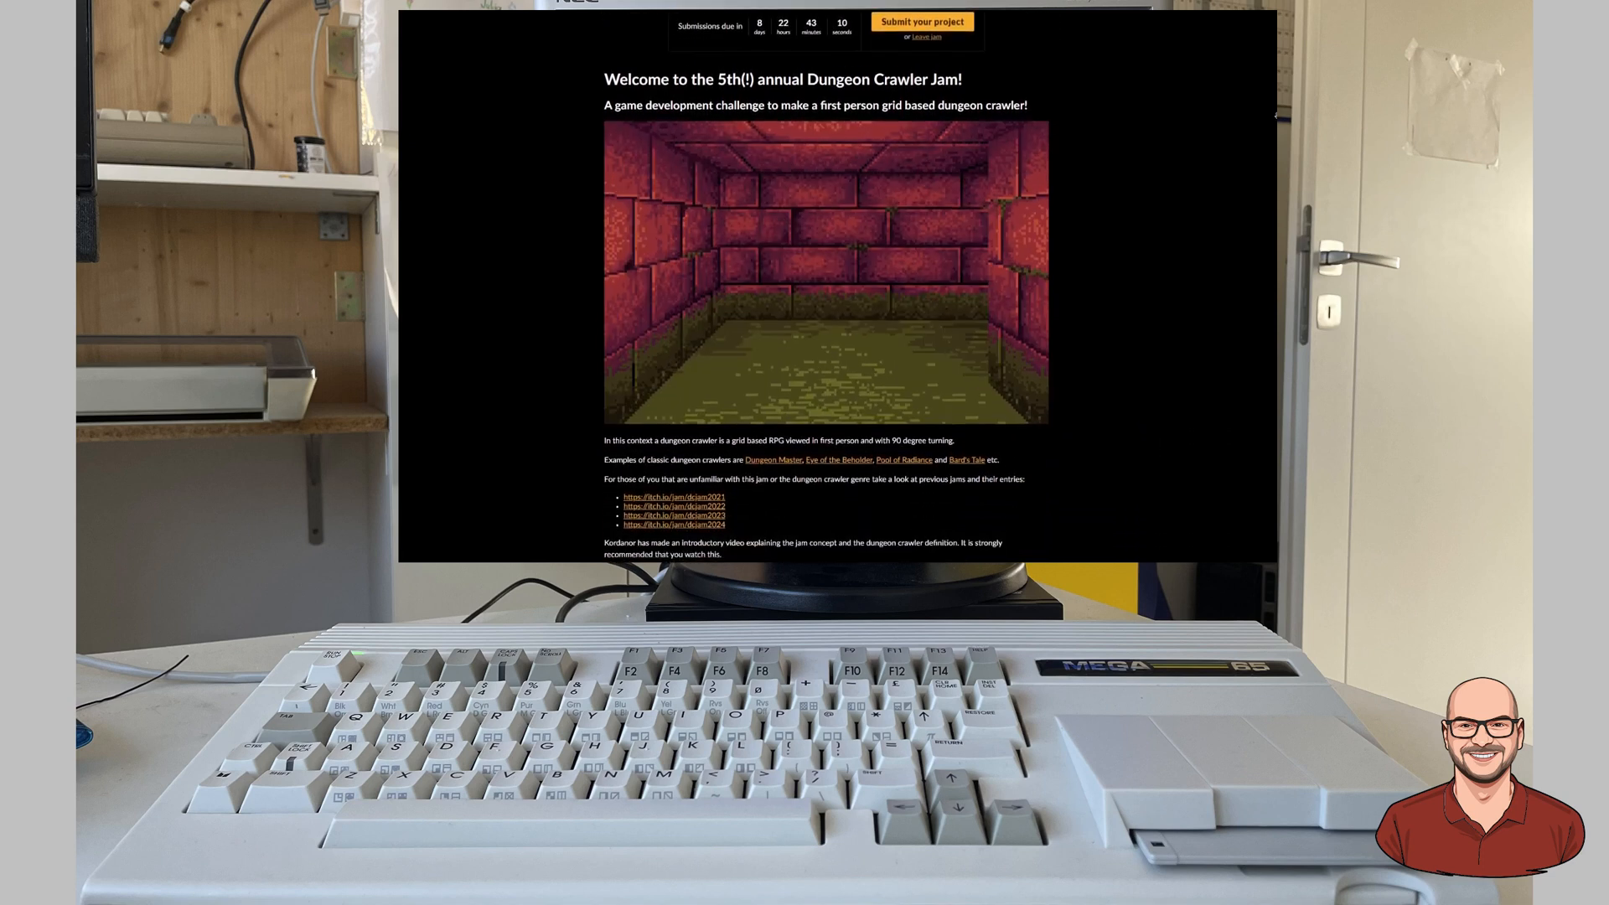
{"action": "scroll", "scroll_direction": "down", "scroll_amount": 3}
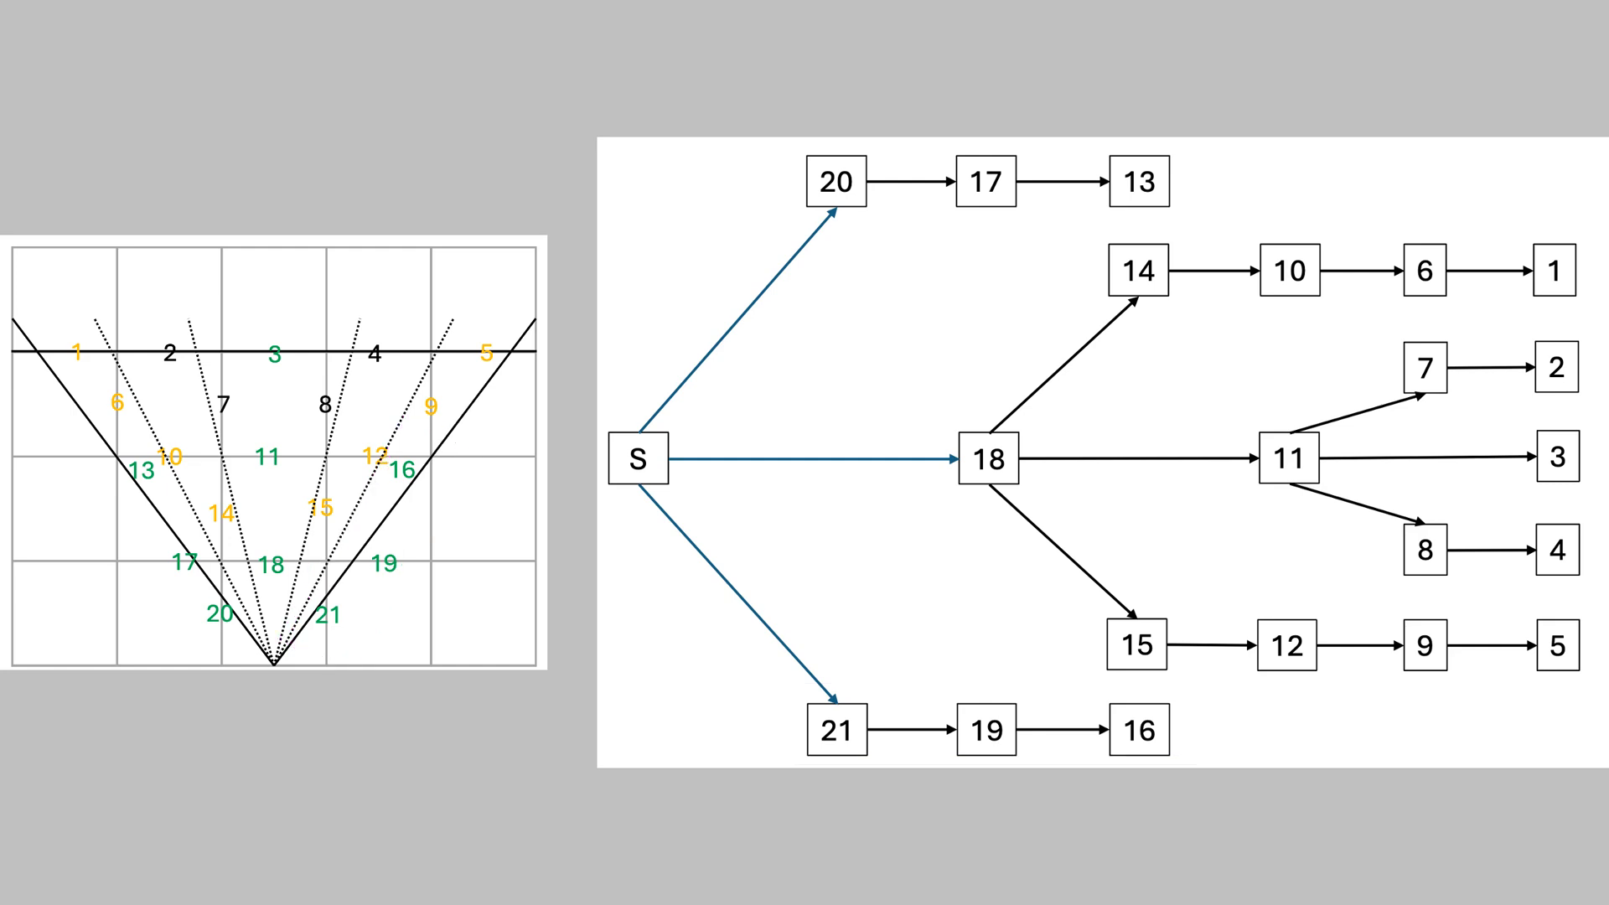
{"action": "left_click", "coordinate": [987, 459]}
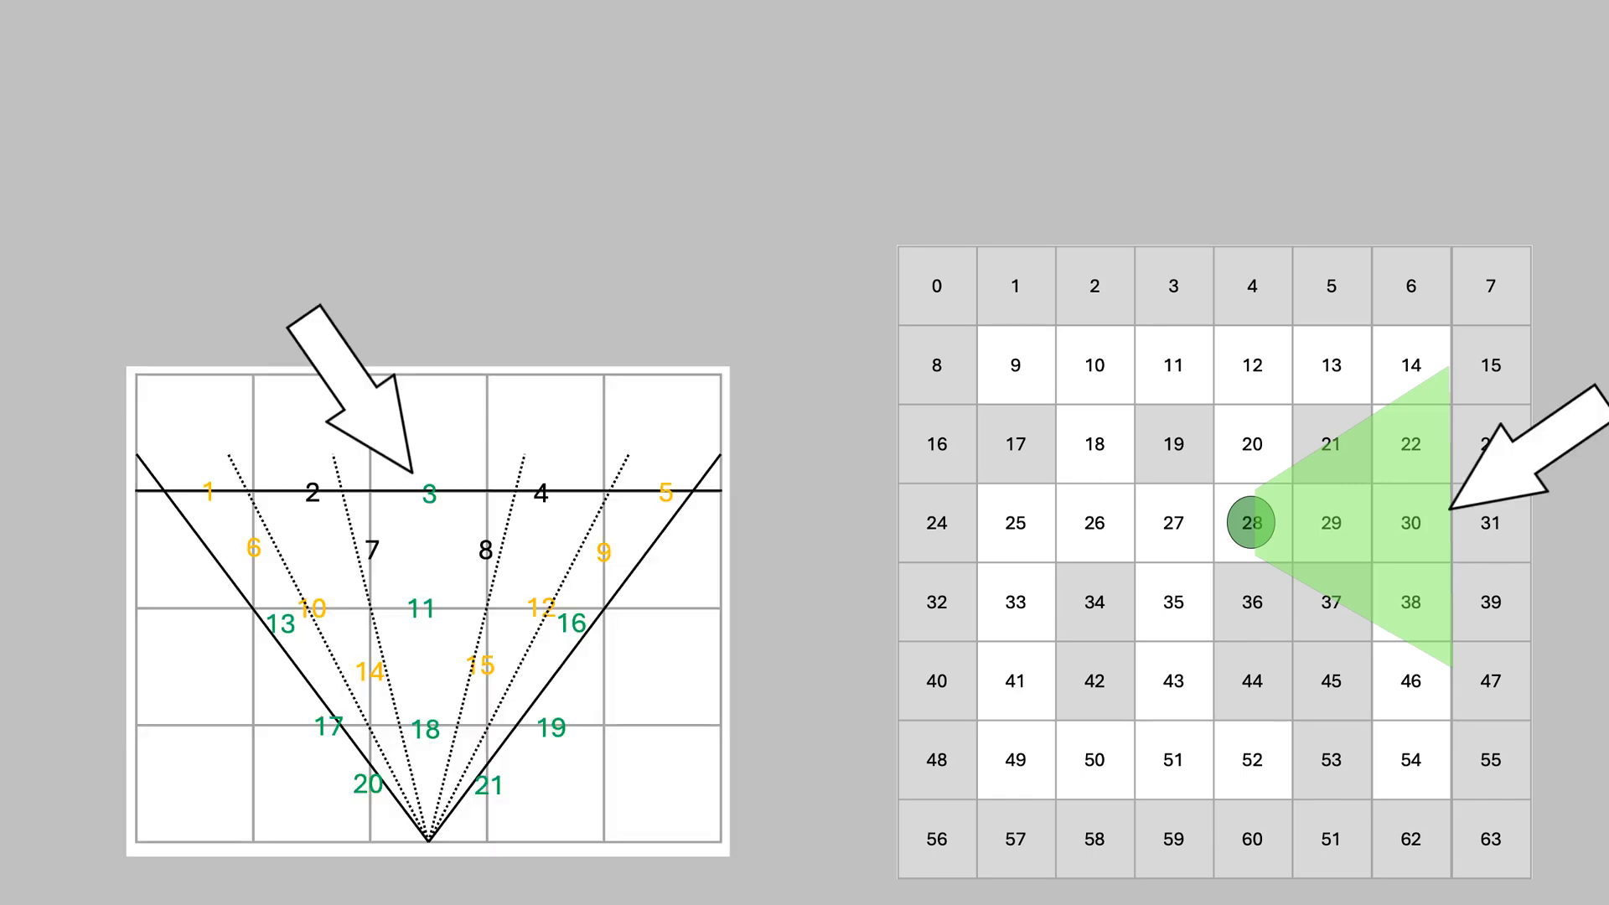
{"action": "left_click", "coordinate": [1490, 523]}
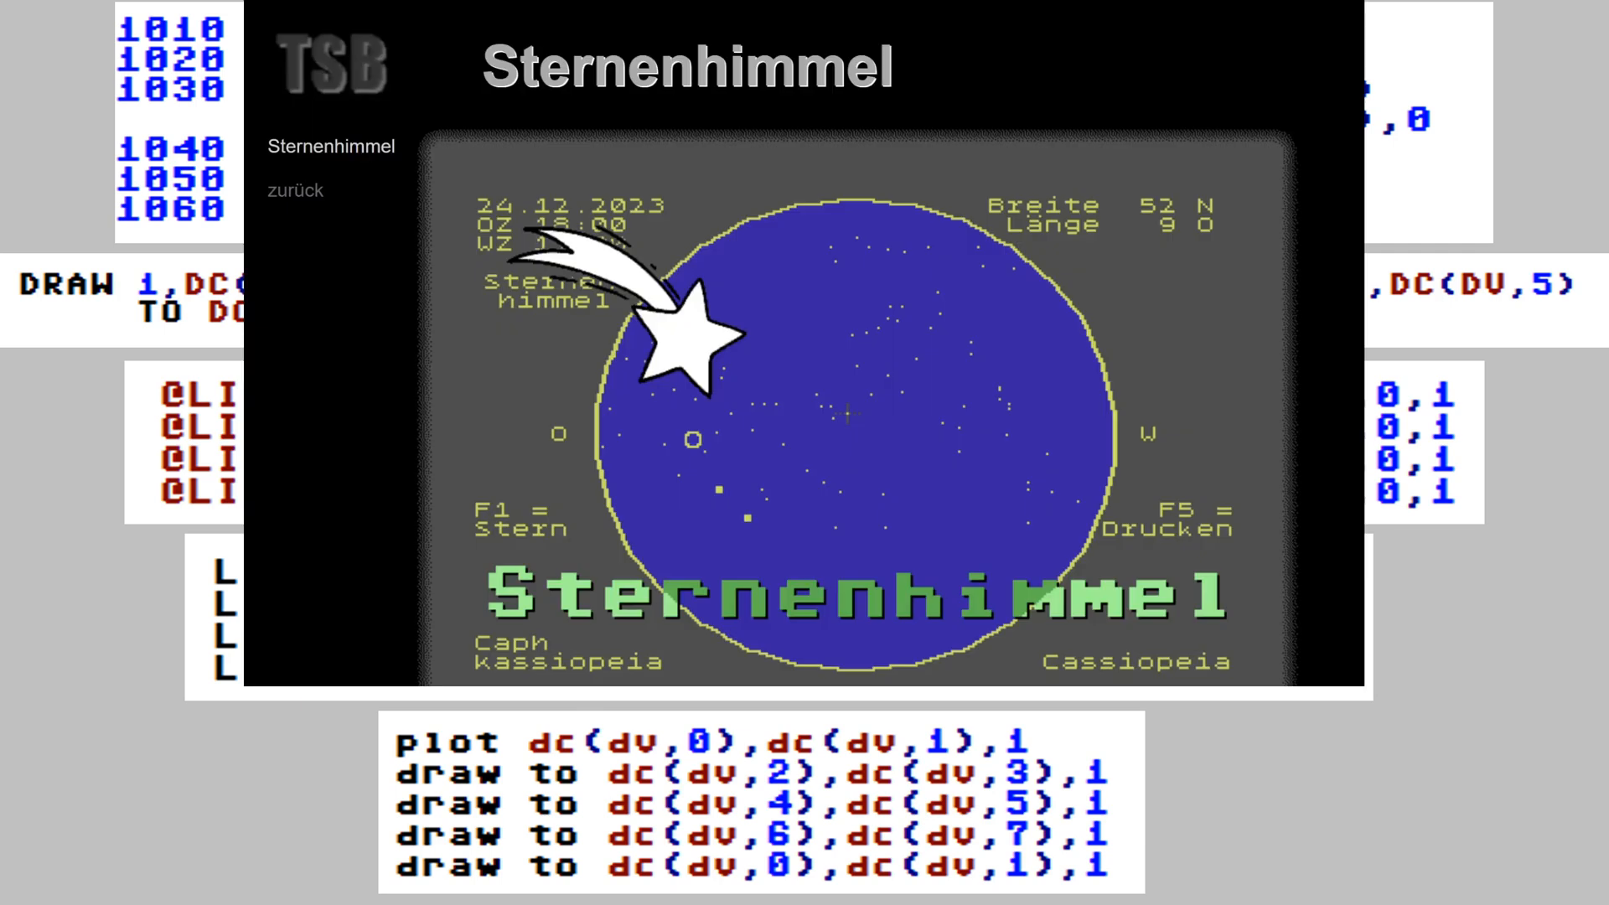
{"action": "scroll", "scroll_direction": "down", "scroll_amount": 3}
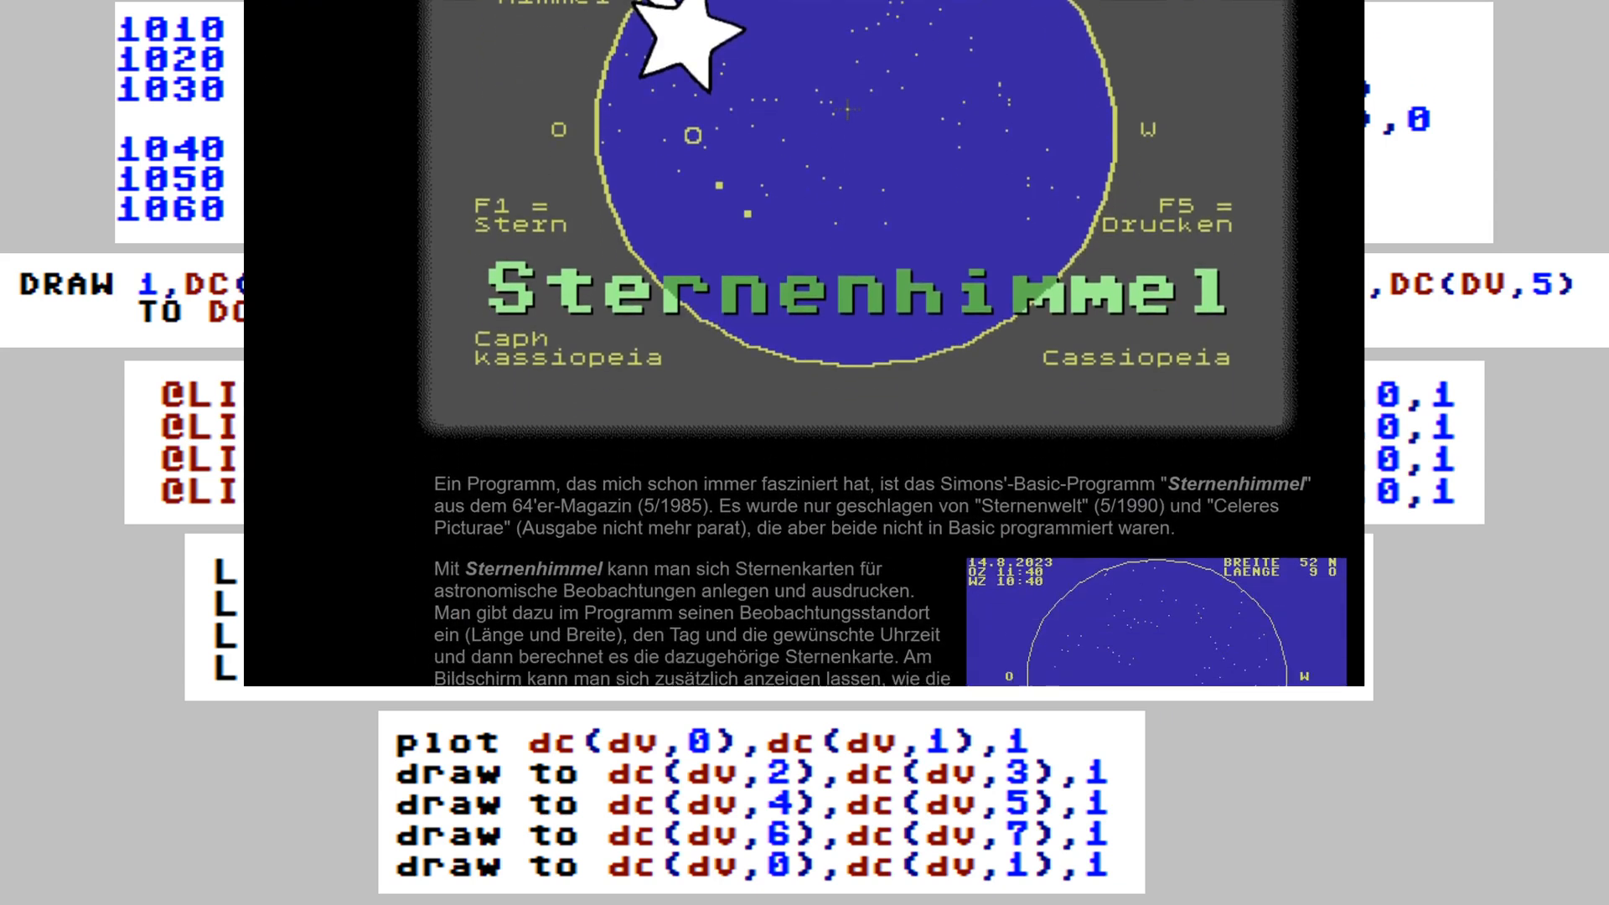
{"action": "scroll", "scroll_direction": "down", "scroll_amount": 3}
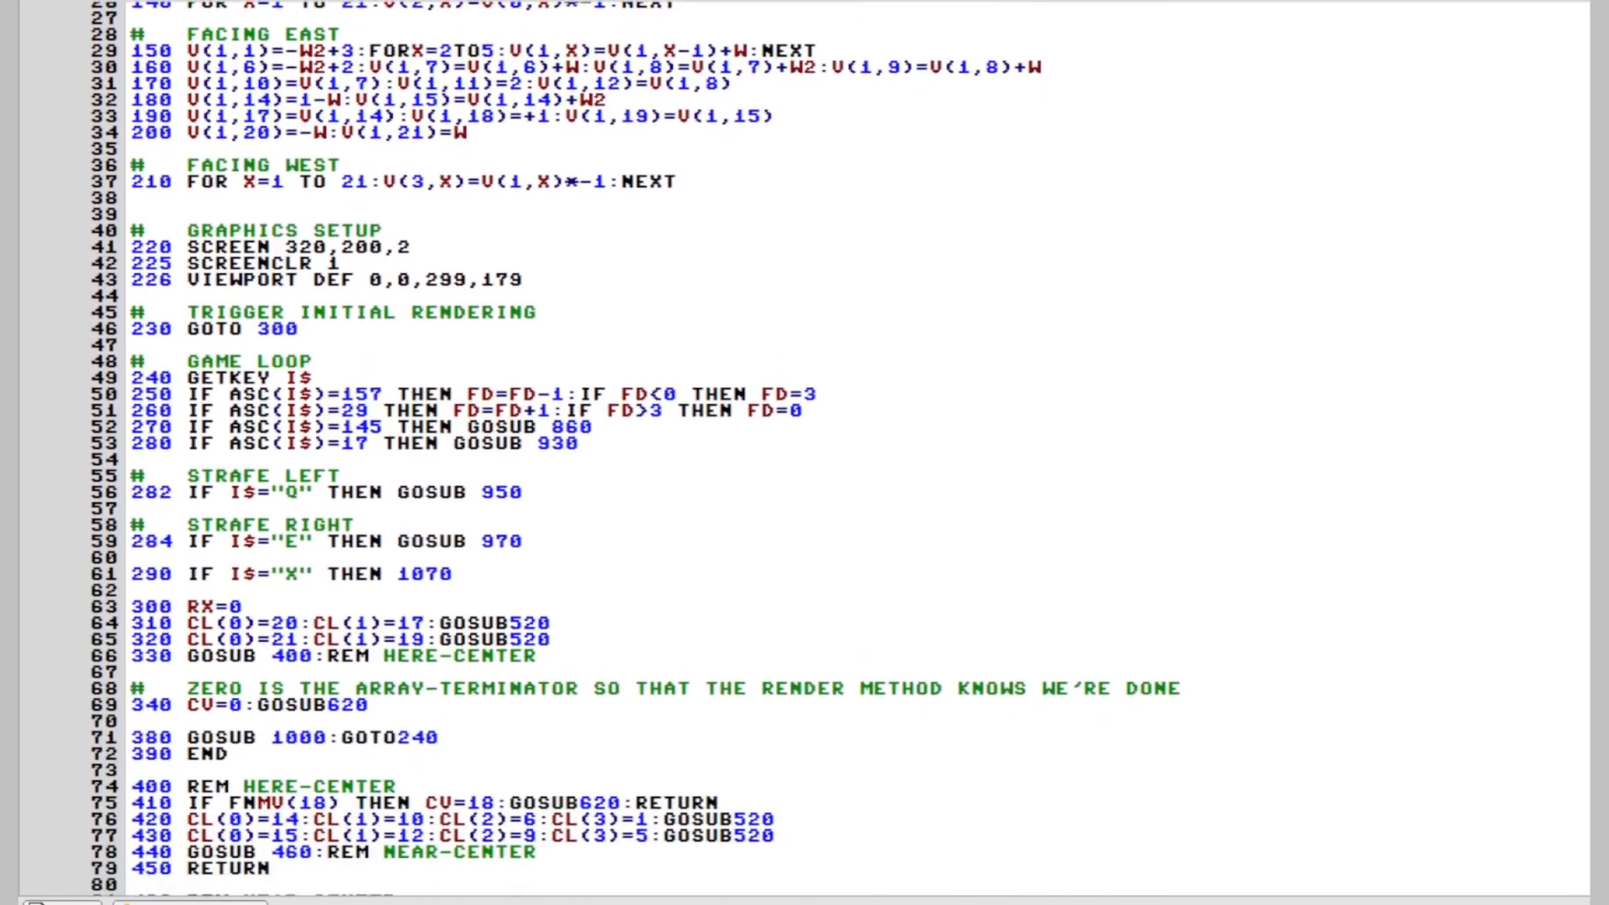
{"action": "scroll", "scroll_direction": "down", "scroll_amount": 3}
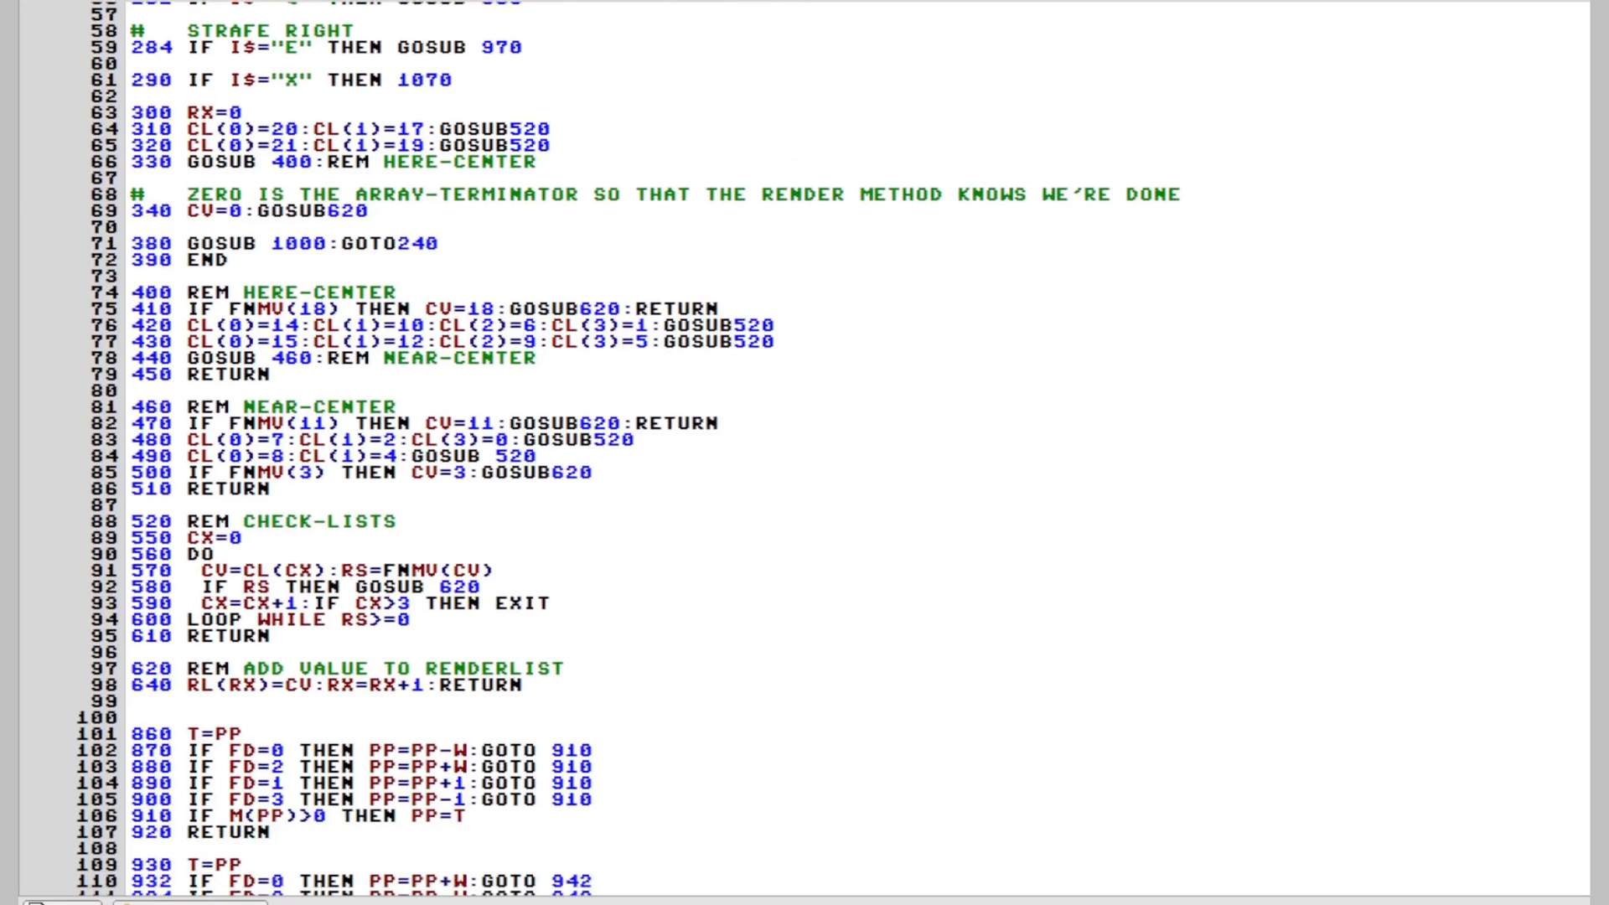
{"action": "scroll", "scroll_direction": "down", "scroll_amount": 3}
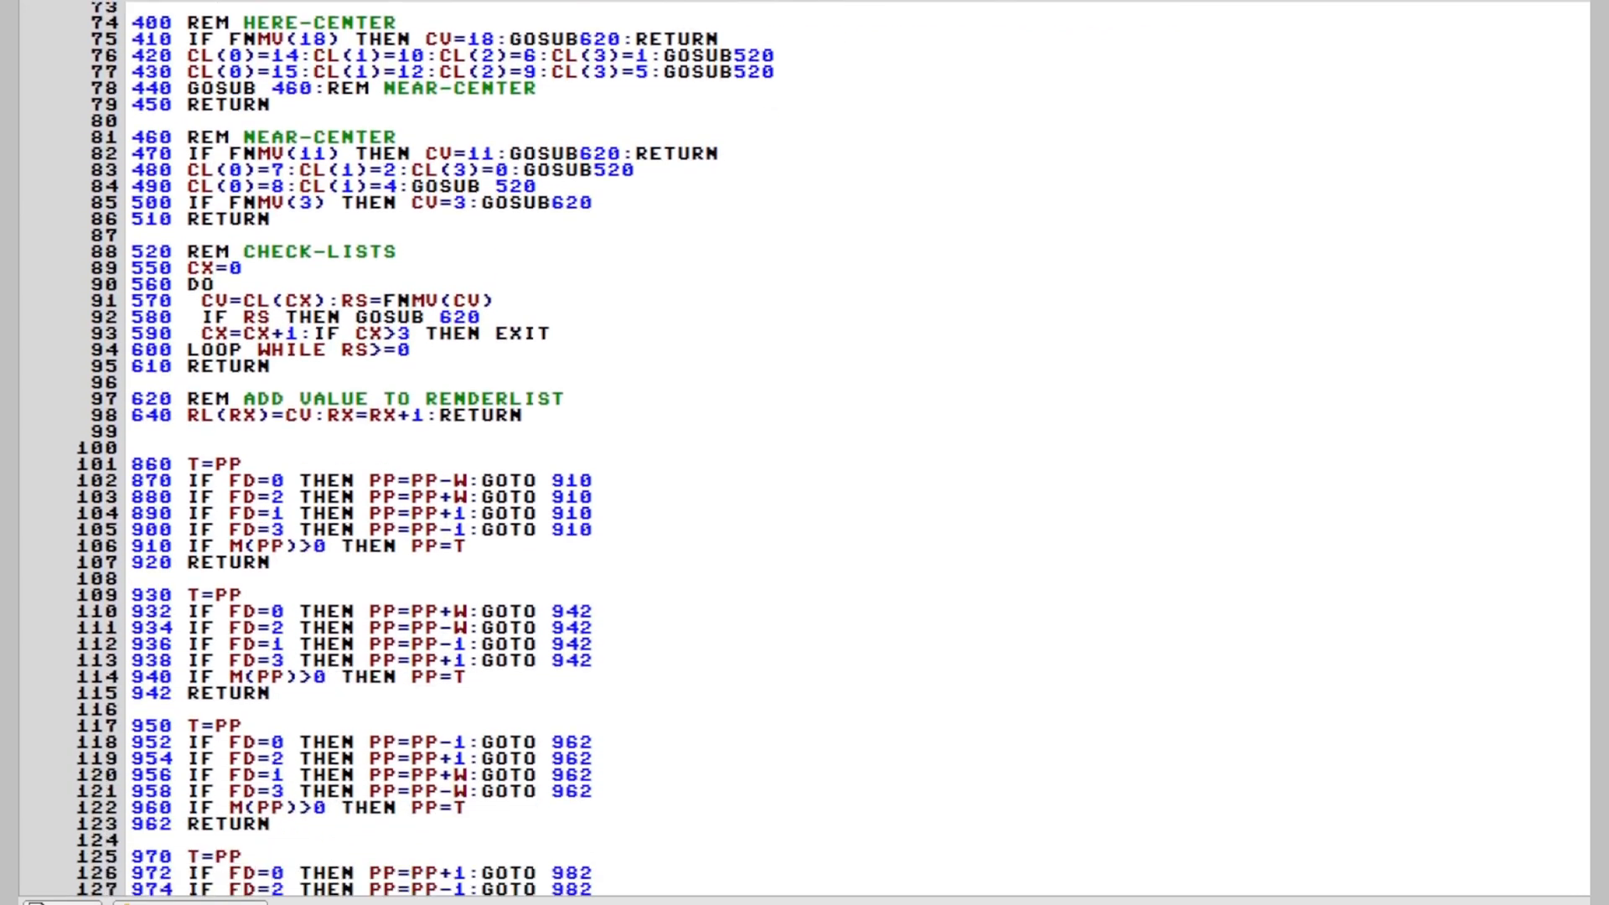
{"action": "scroll", "scroll_direction": "down", "scroll_amount": 3}
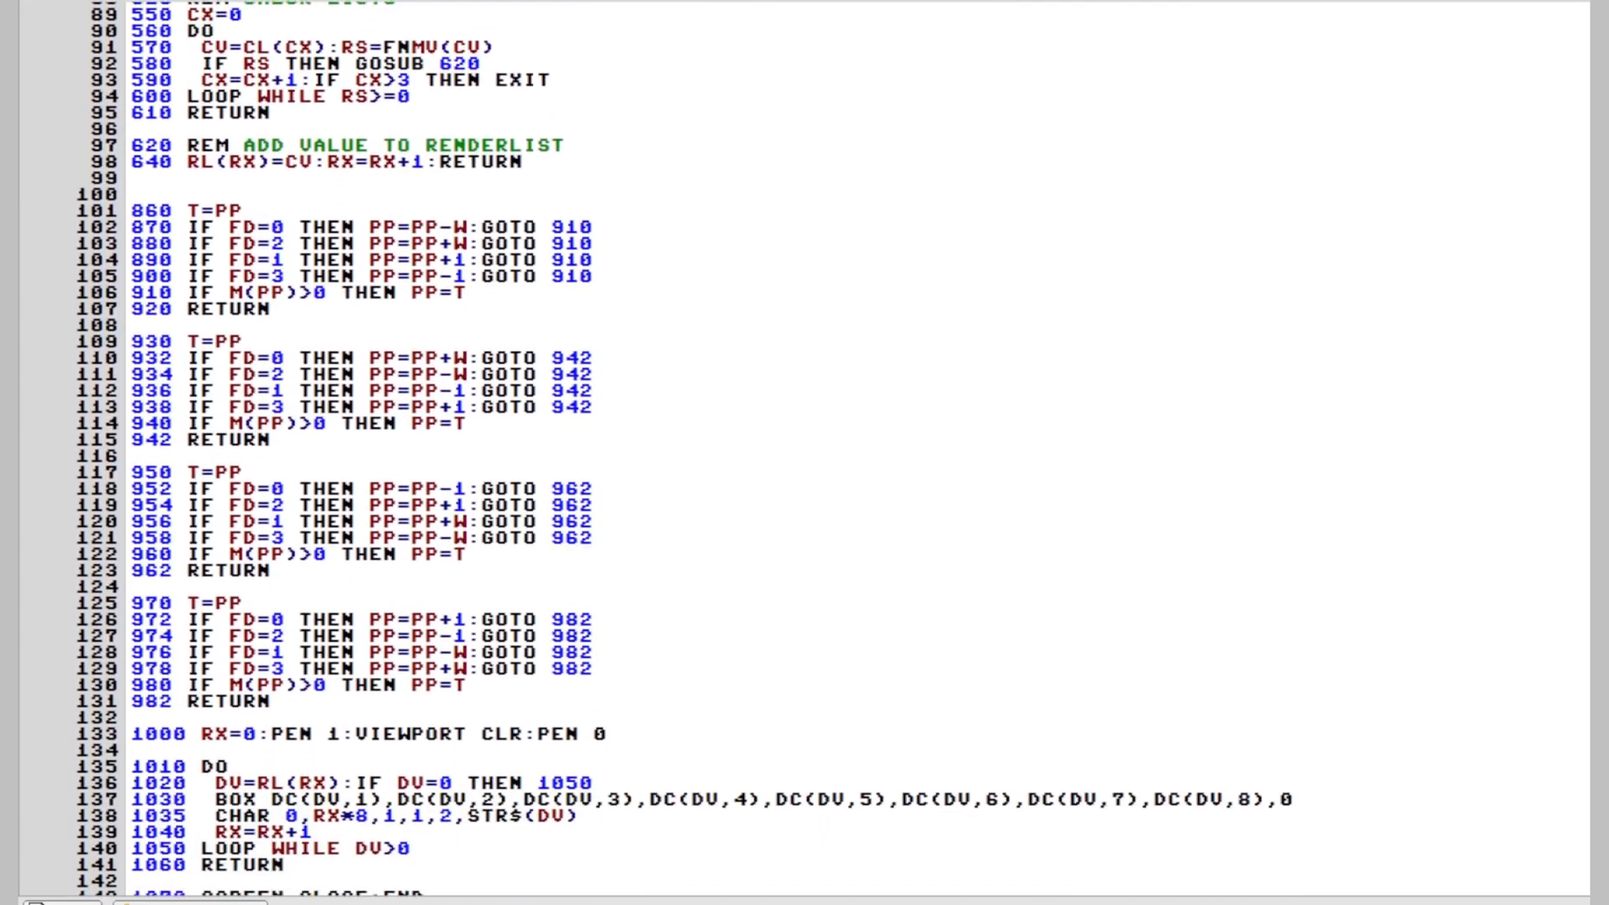
{"action": "scroll", "scroll_direction": "down", "scroll_amount": 3}
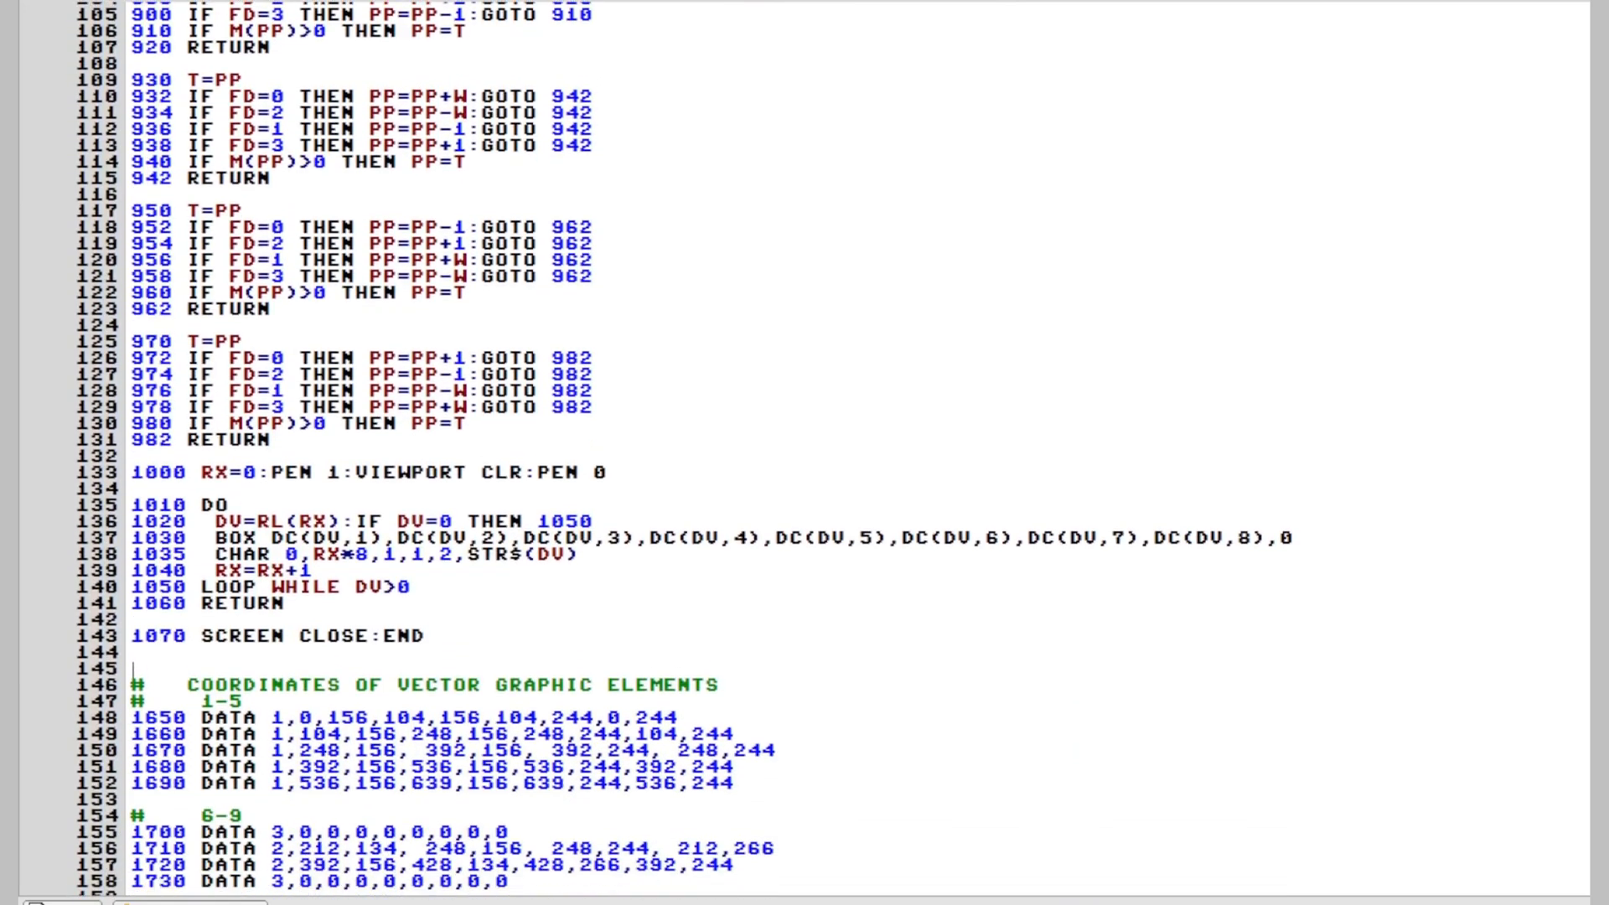
{"action": "scroll", "scroll_direction": "down", "scroll_amount": 3}
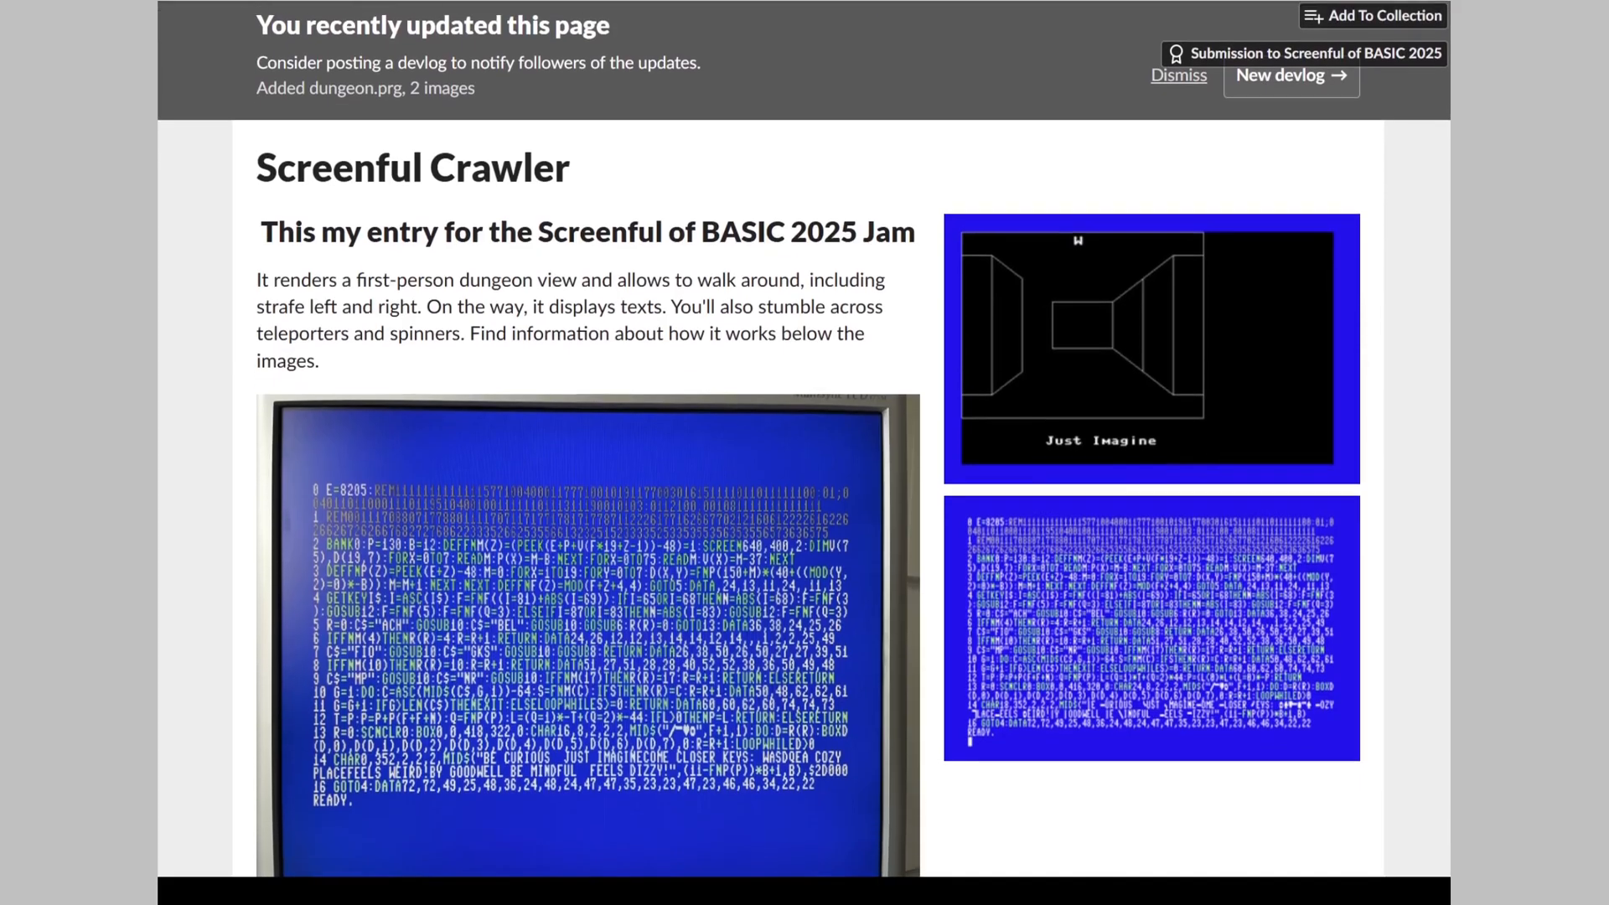
Scroll through the rest of the game description down to the Source Code section
{"action": "scroll", "scroll_direction": "down", "scroll_amount": 3}
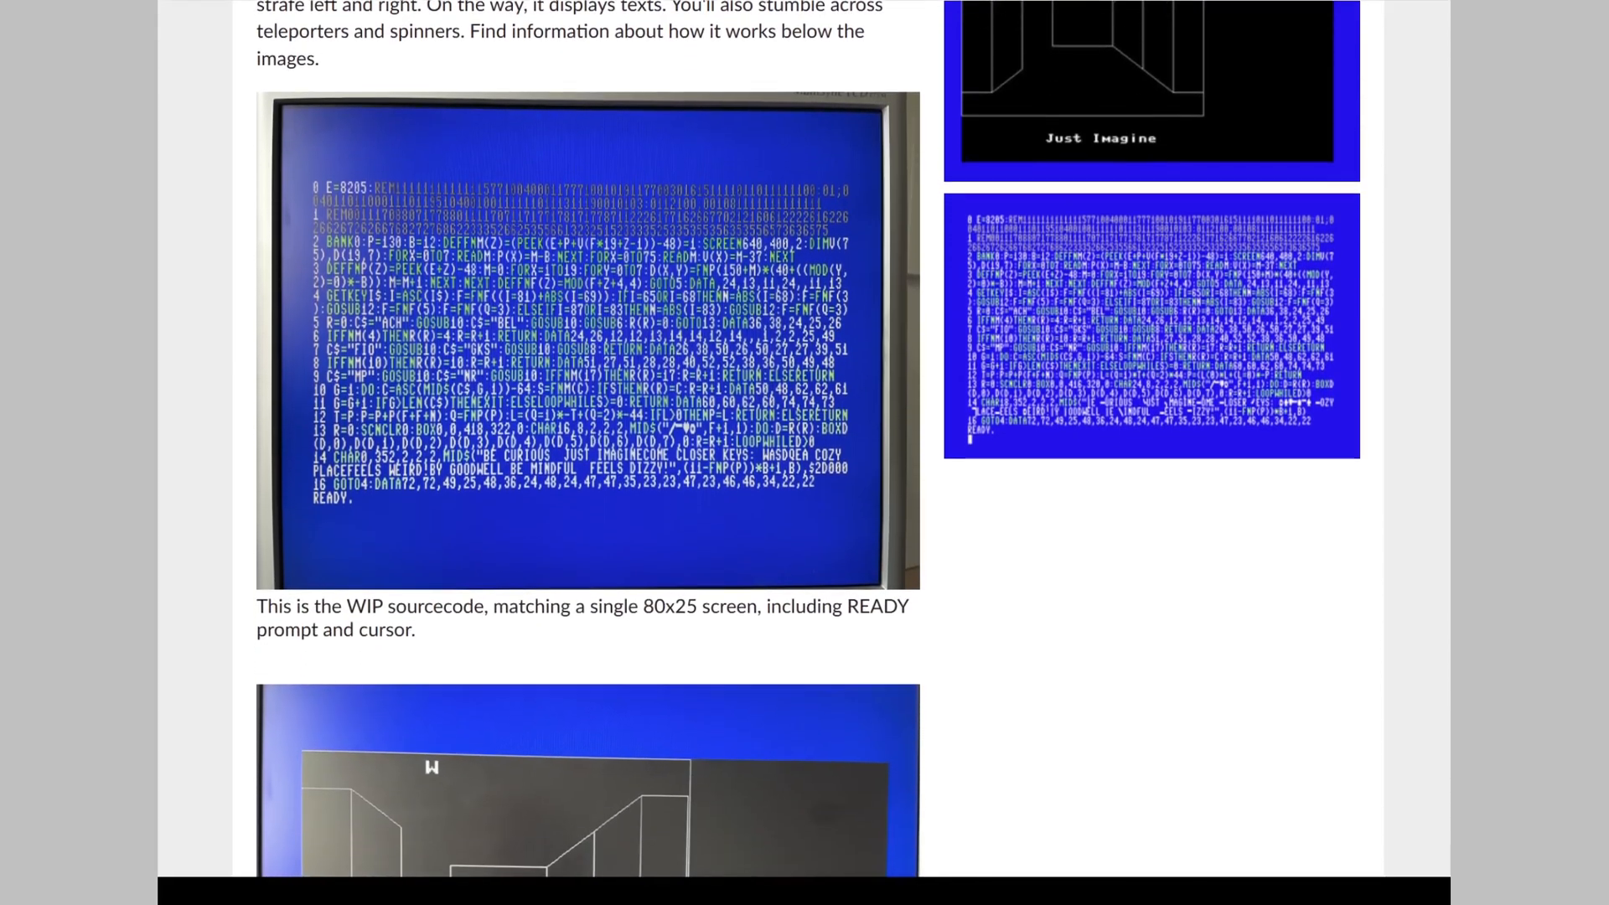
{"action": "scroll", "scroll_direction": "down", "scroll_amount": 3}
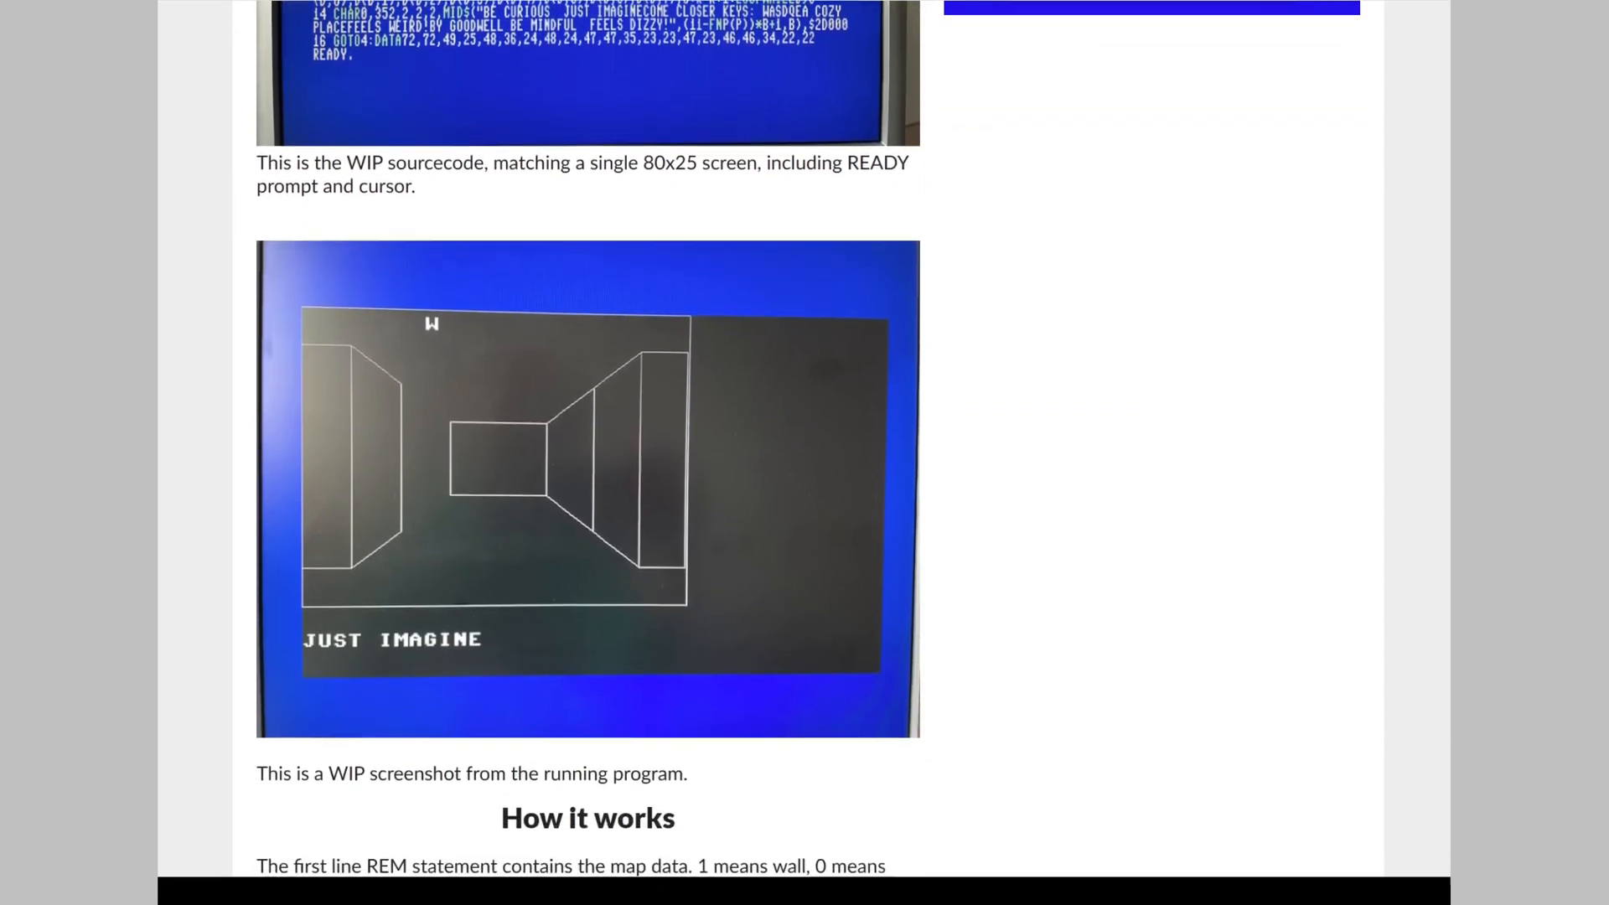
{"action": "scroll", "scroll_direction": "down", "scroll_amount": 3}
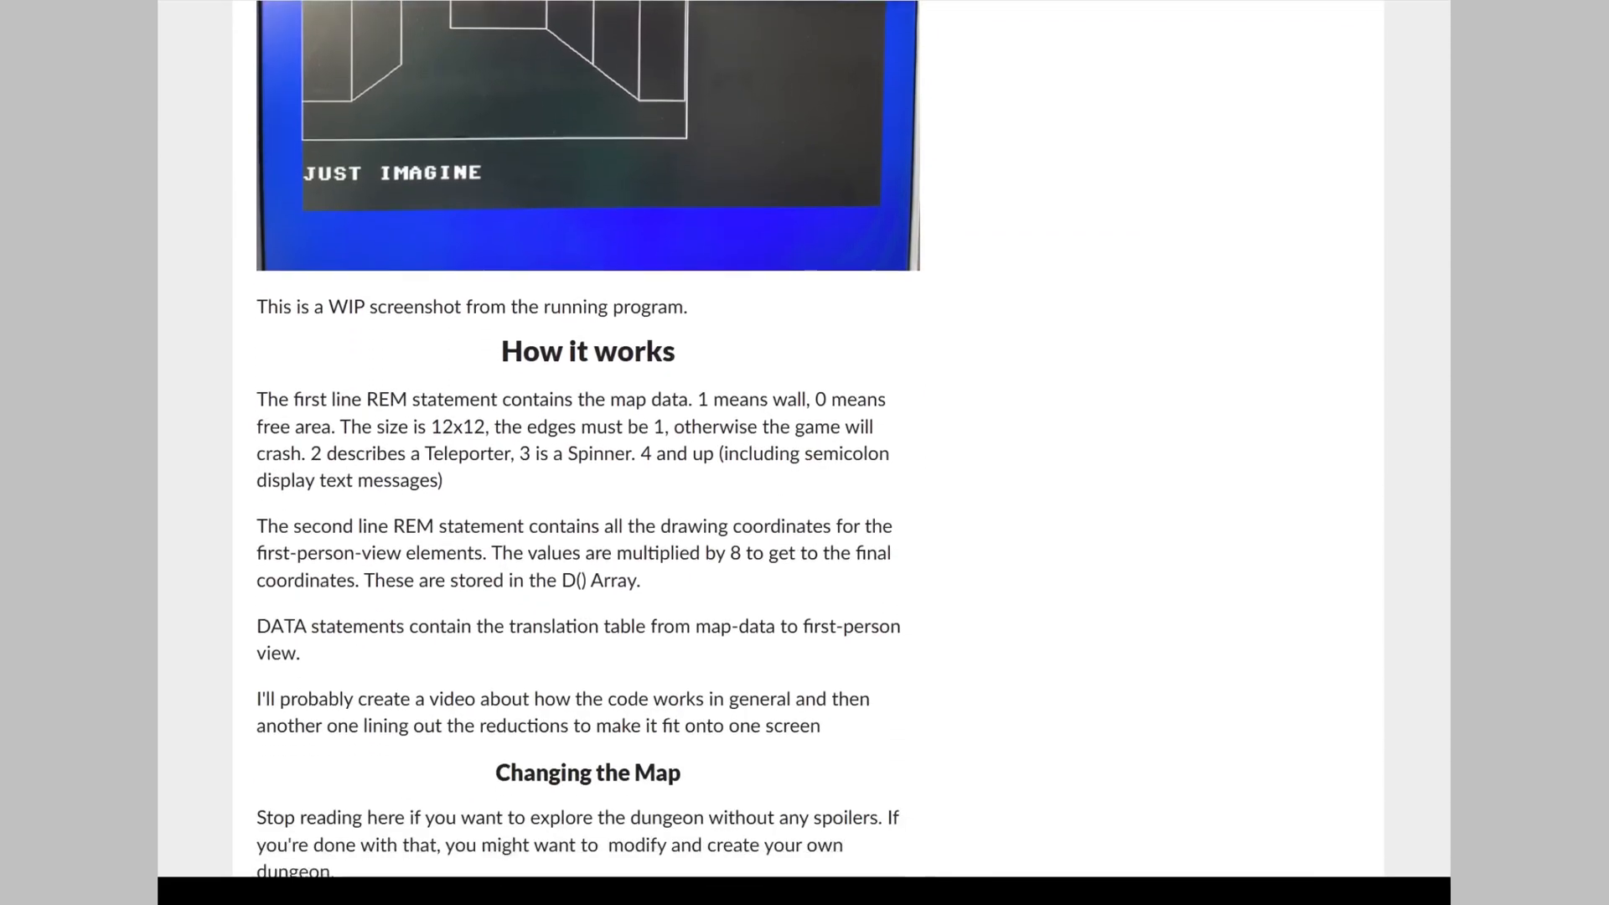
{"action": "scroll", "scroll_direction": "down", "scroll_amount": 3}
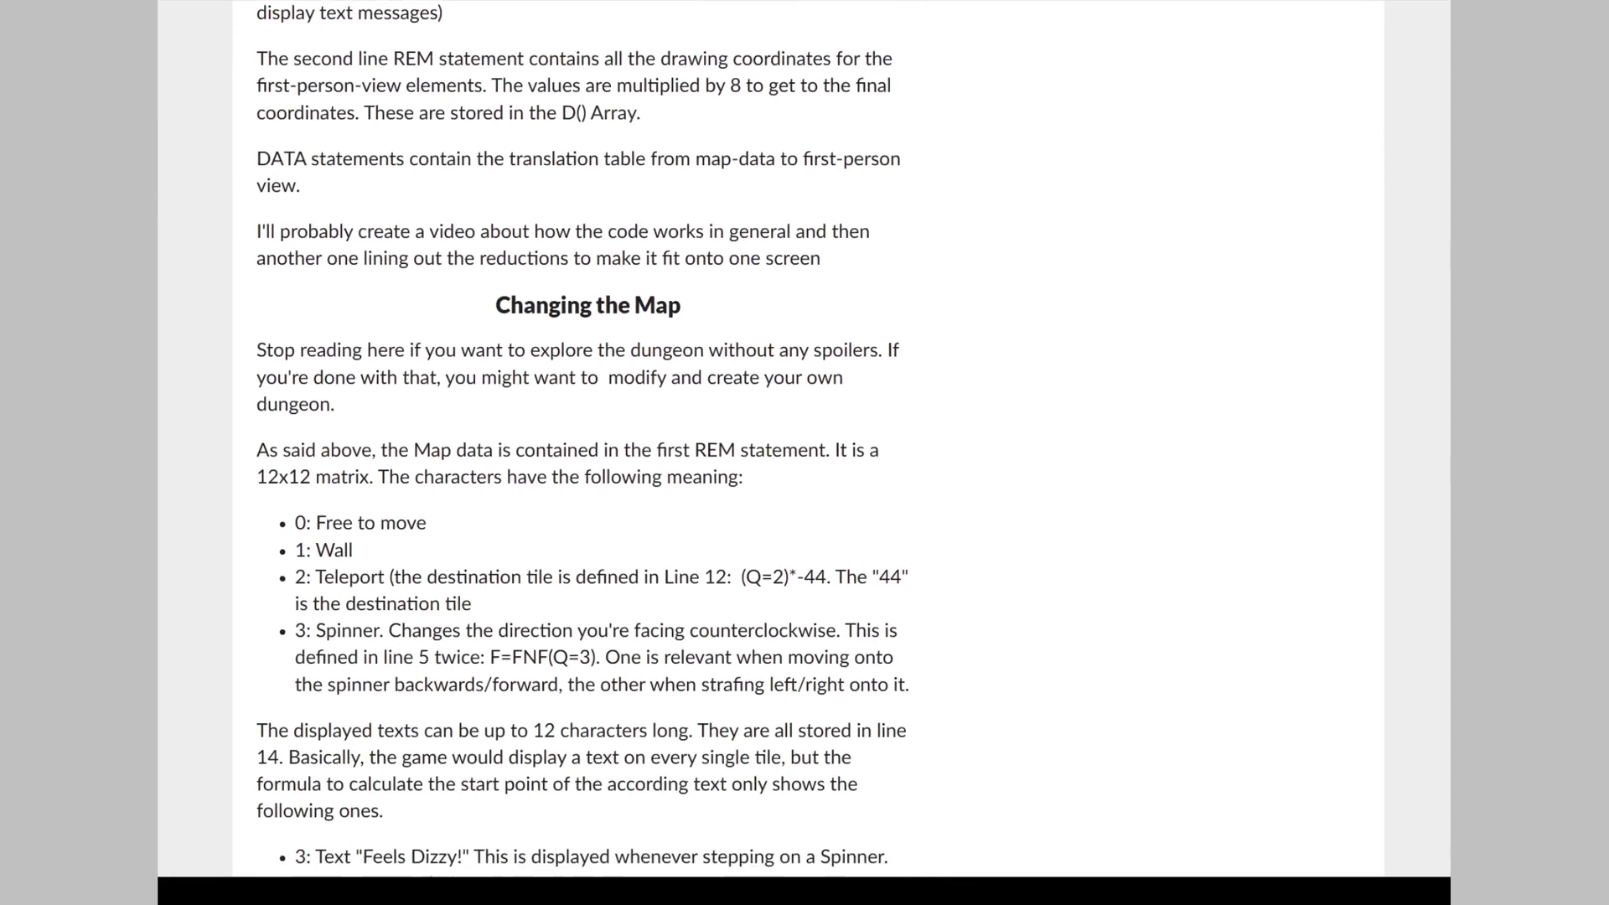
{"action": "scroll", "scroll_direction": "down", "scroll_amount": 3}
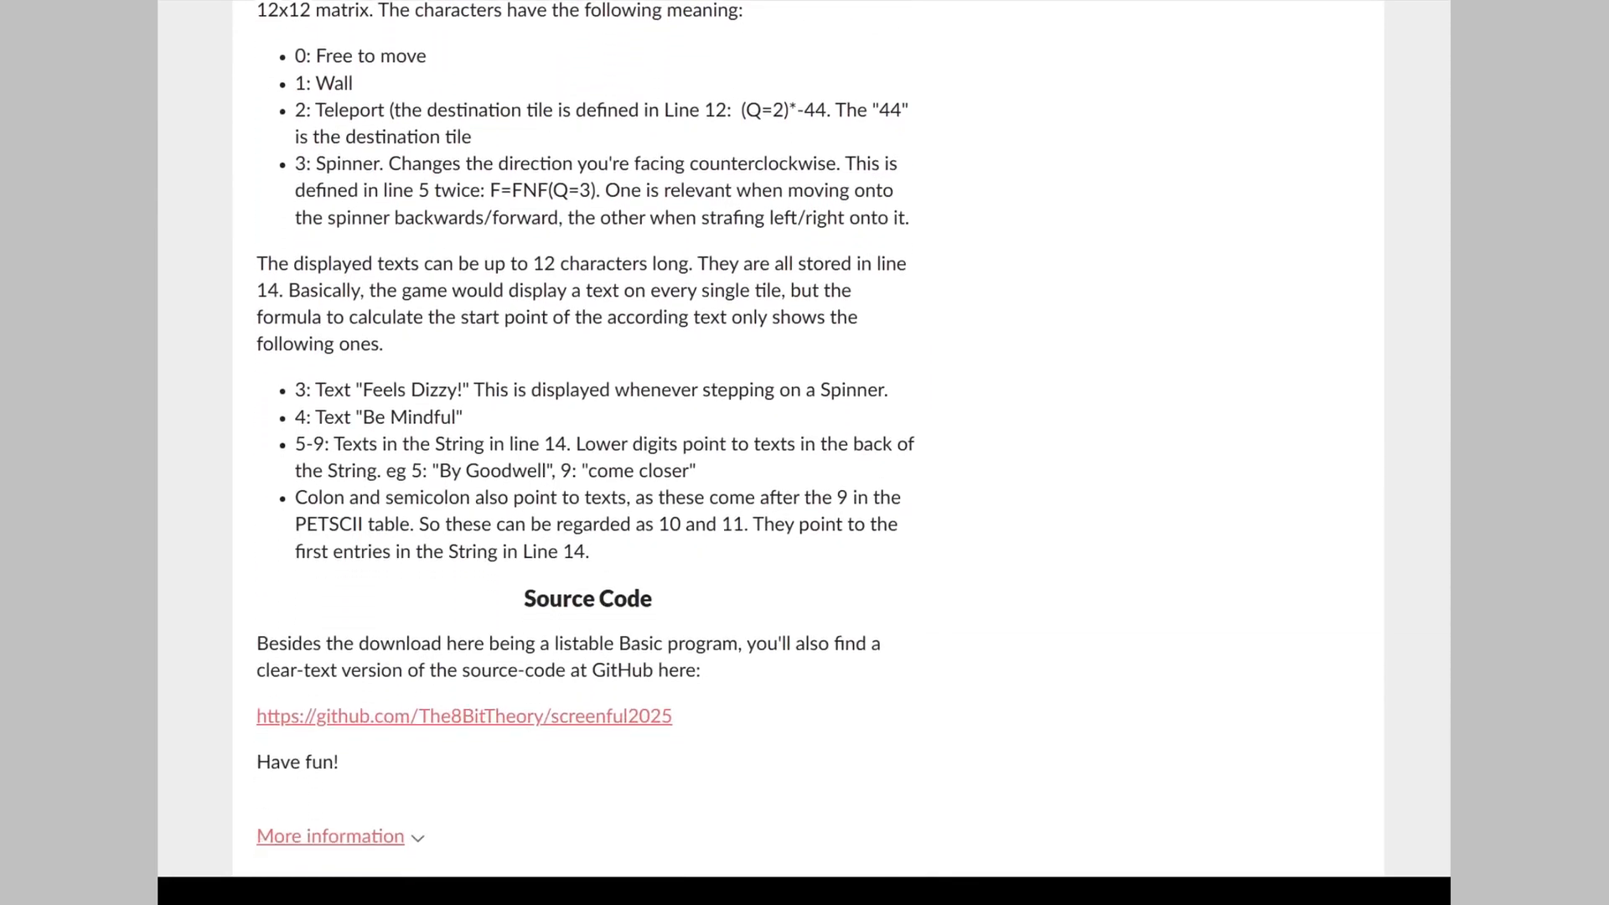
{"action": "scroll", "scroll_direction": "down", "scroll_amount": 3}
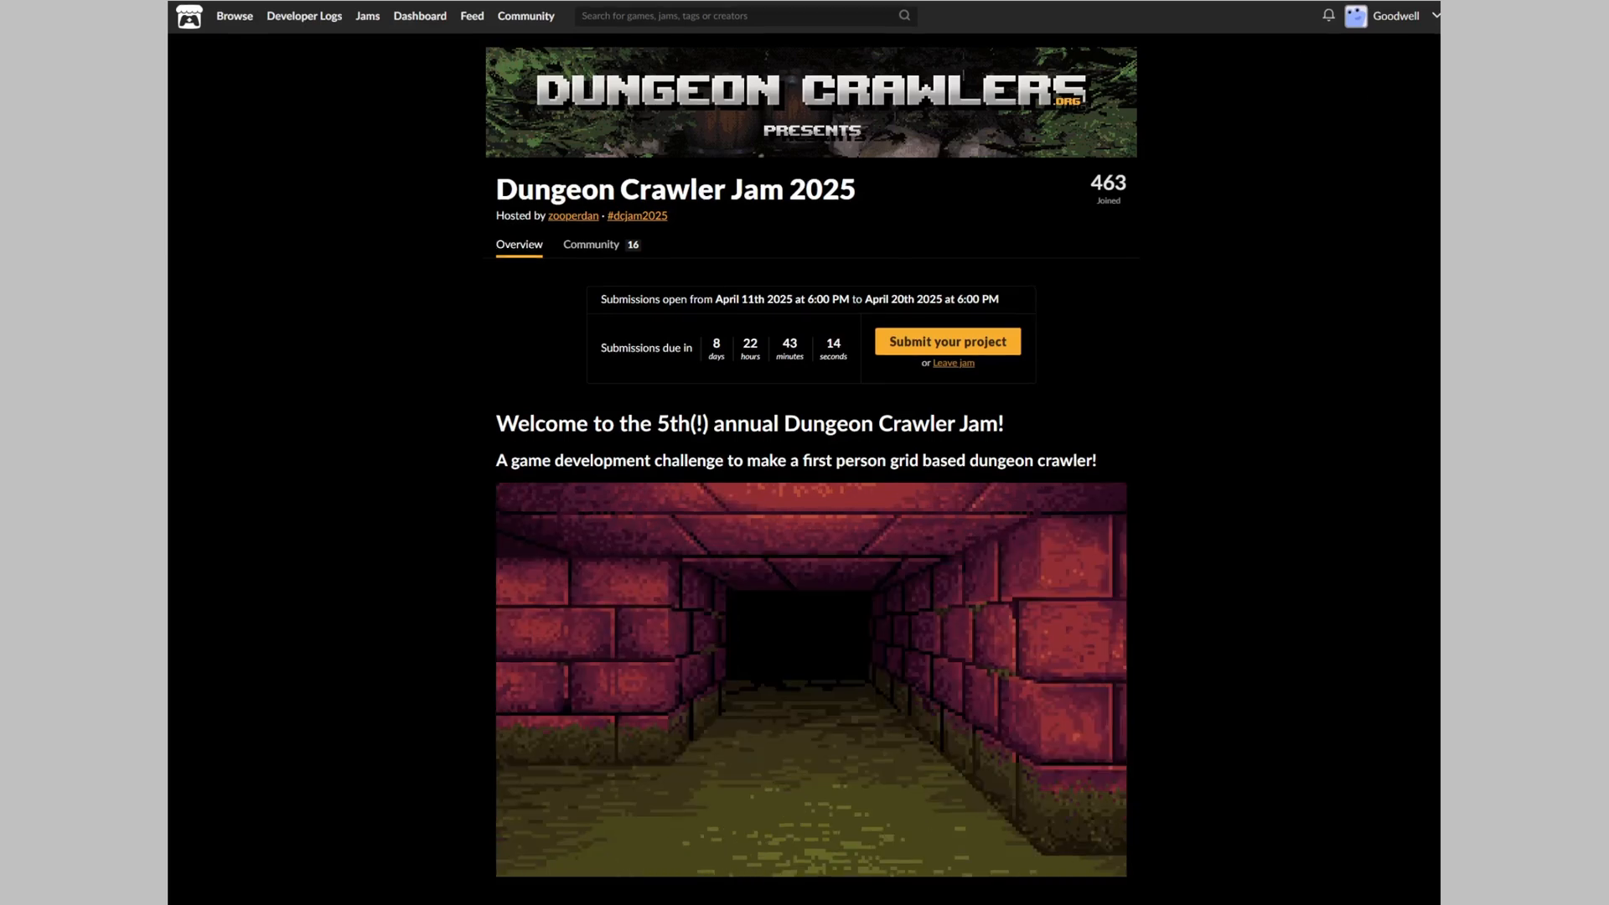
Scroll the jam overview past the banner to the embedded introduction video
{"action": "scroll", "scroll_direction": "down", "scroll_amount": 3}
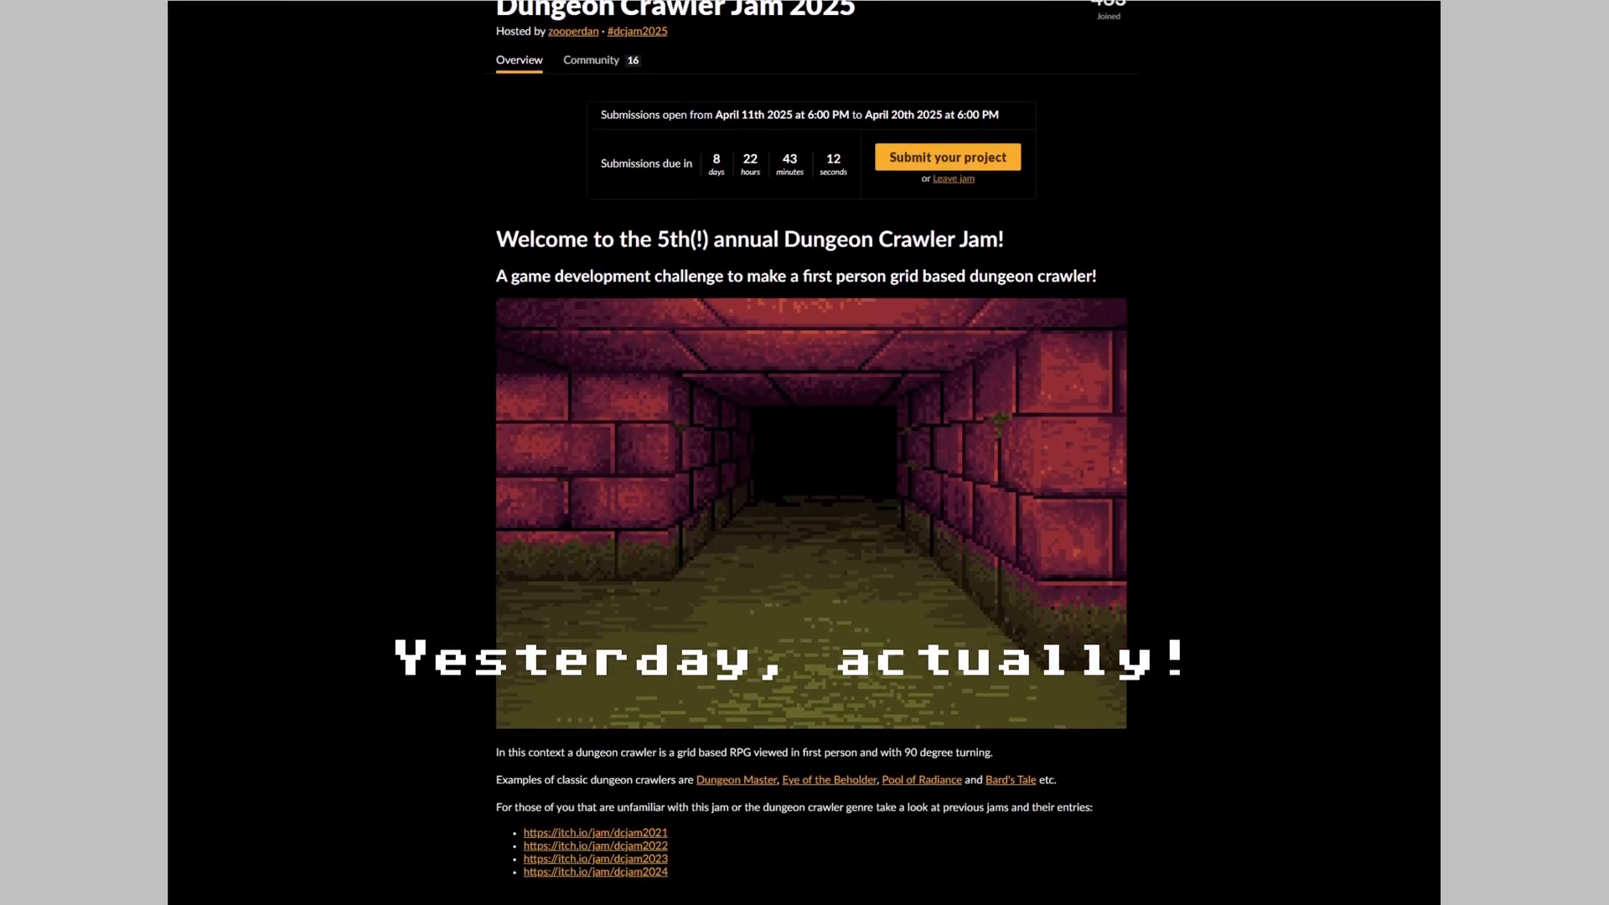
{"action": "scroll", "scroll_direction": "down", "scroll_amount": 3}
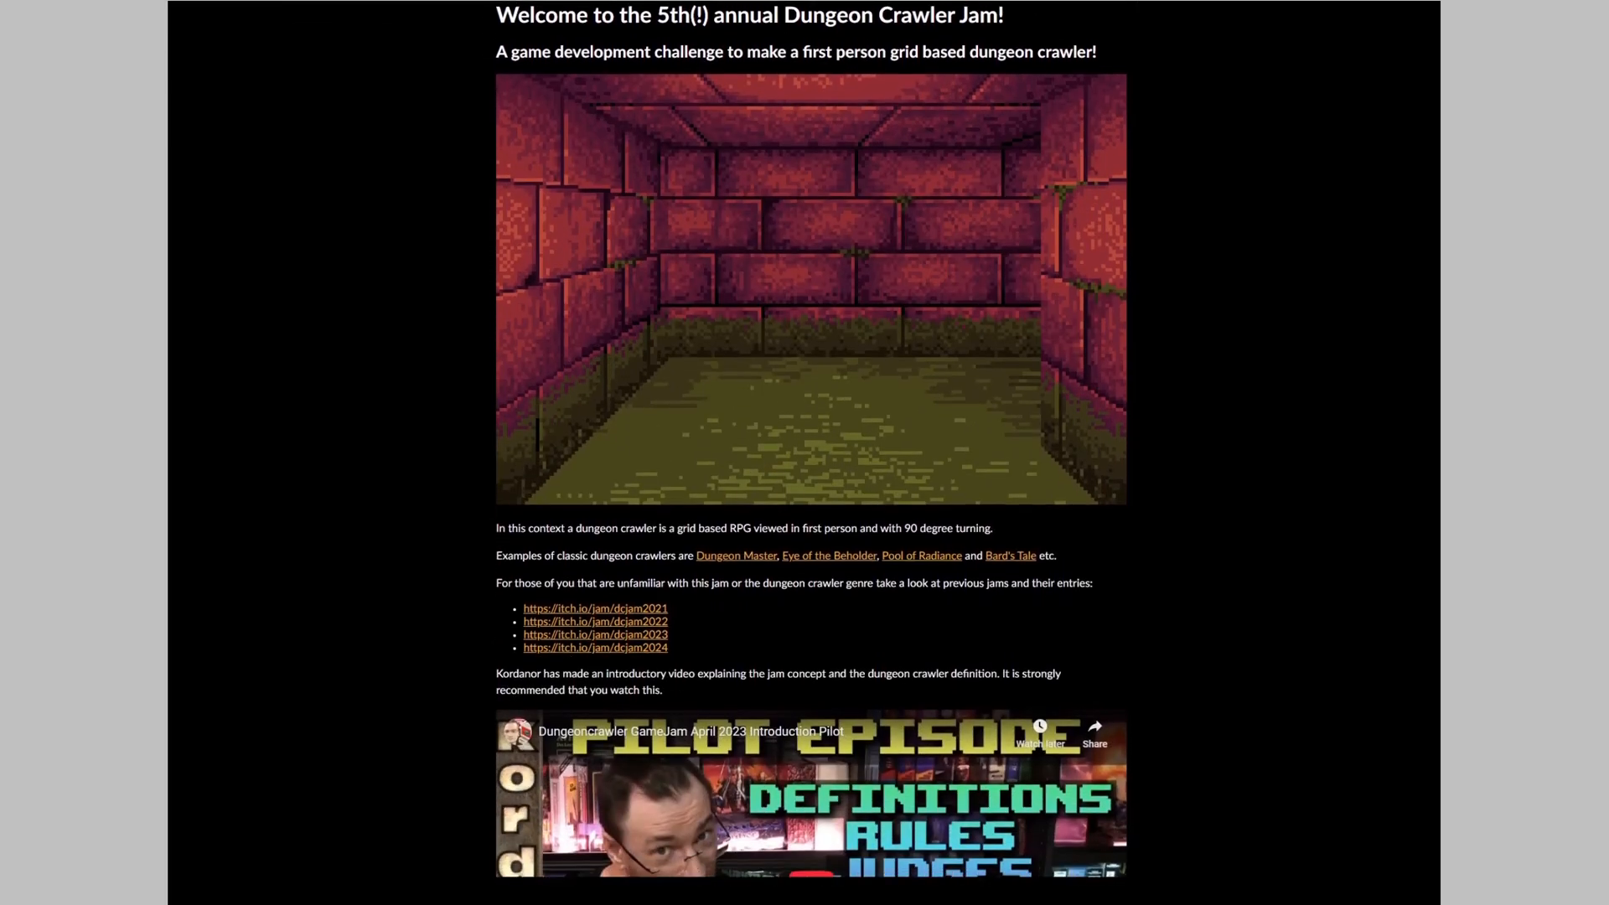
{"action": "scroll", "scroll_direction": "down", "scroll_amount": 3}
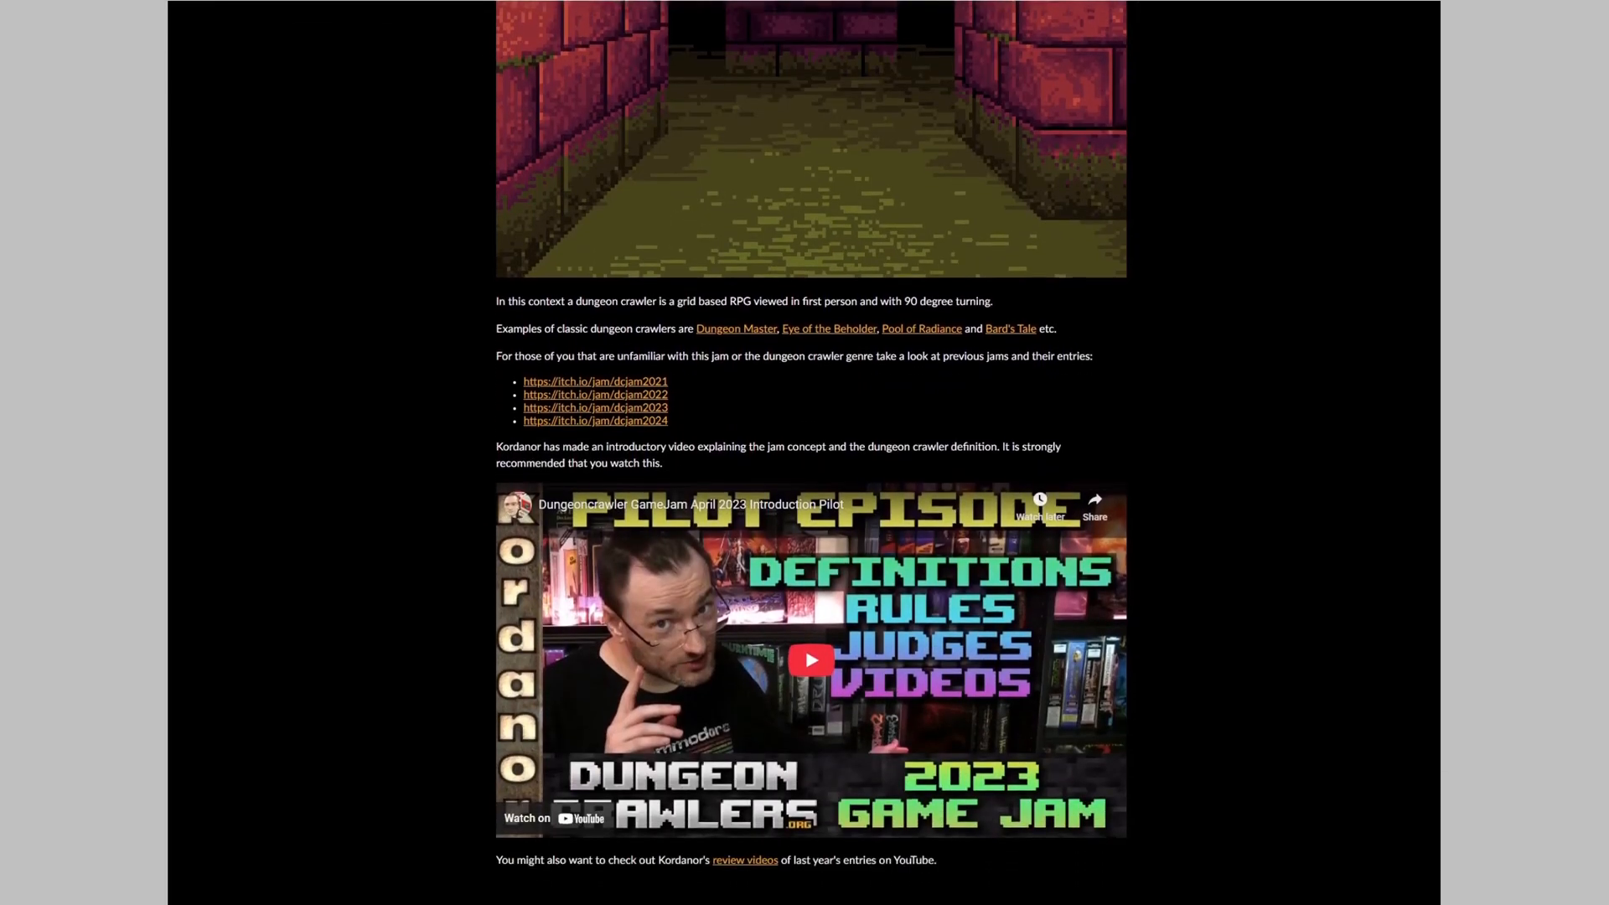
{"action": "scroll", "scroll_direction": "up", "scroll_amount": 3}
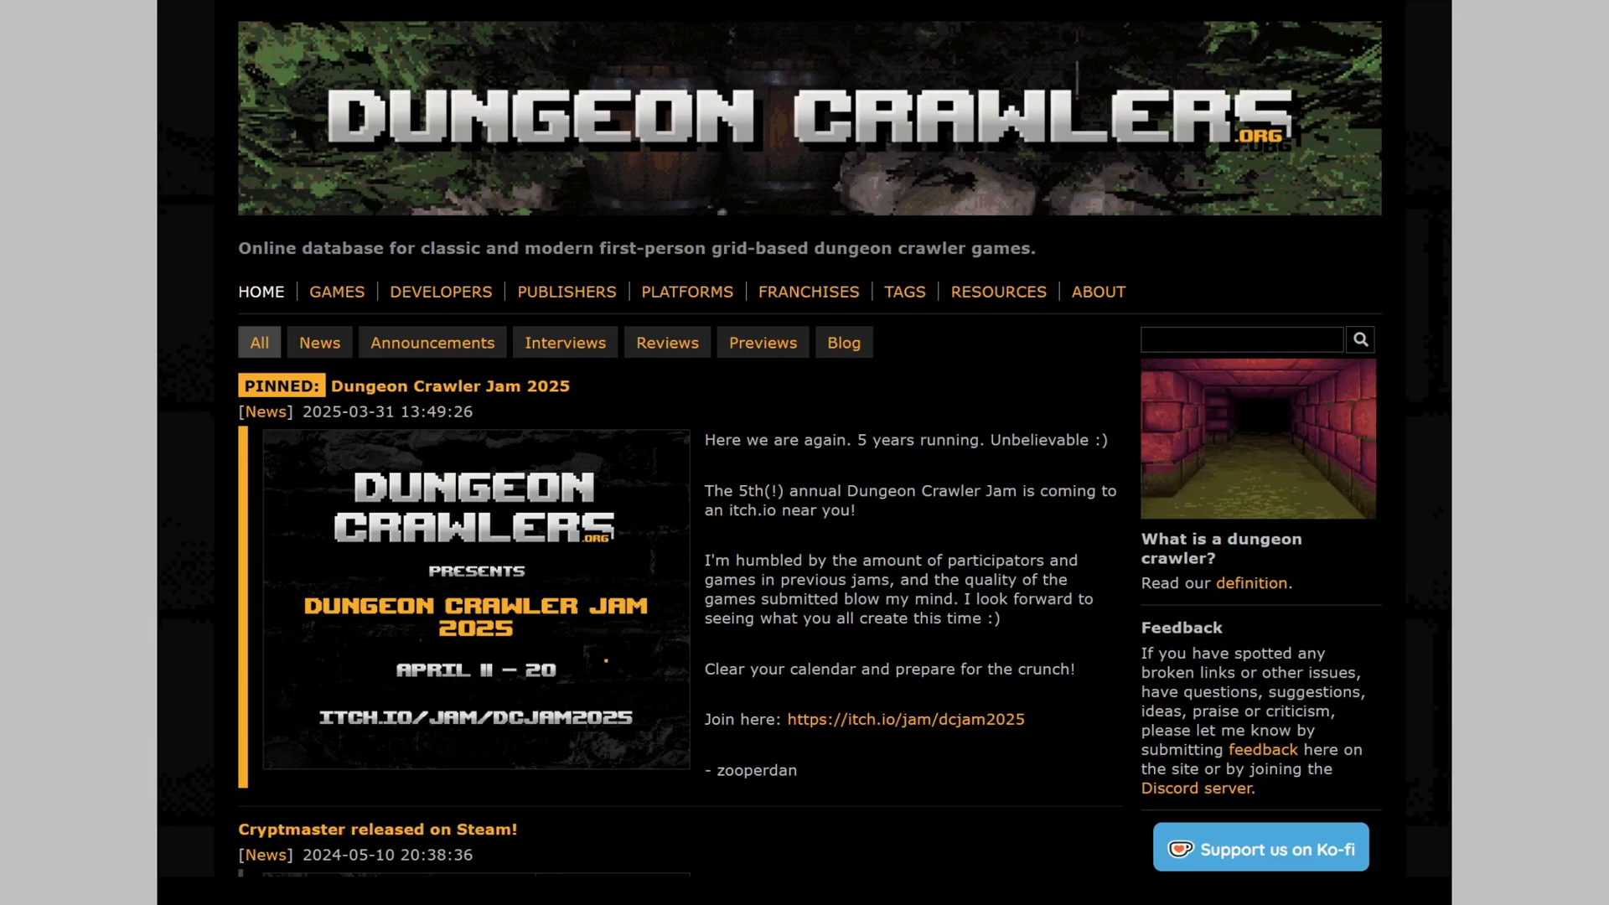
Go to the Games database, then the Platforms list with game counts, and follow a platform entry
{"action": "left_click", "coordinate": [335, 291]}
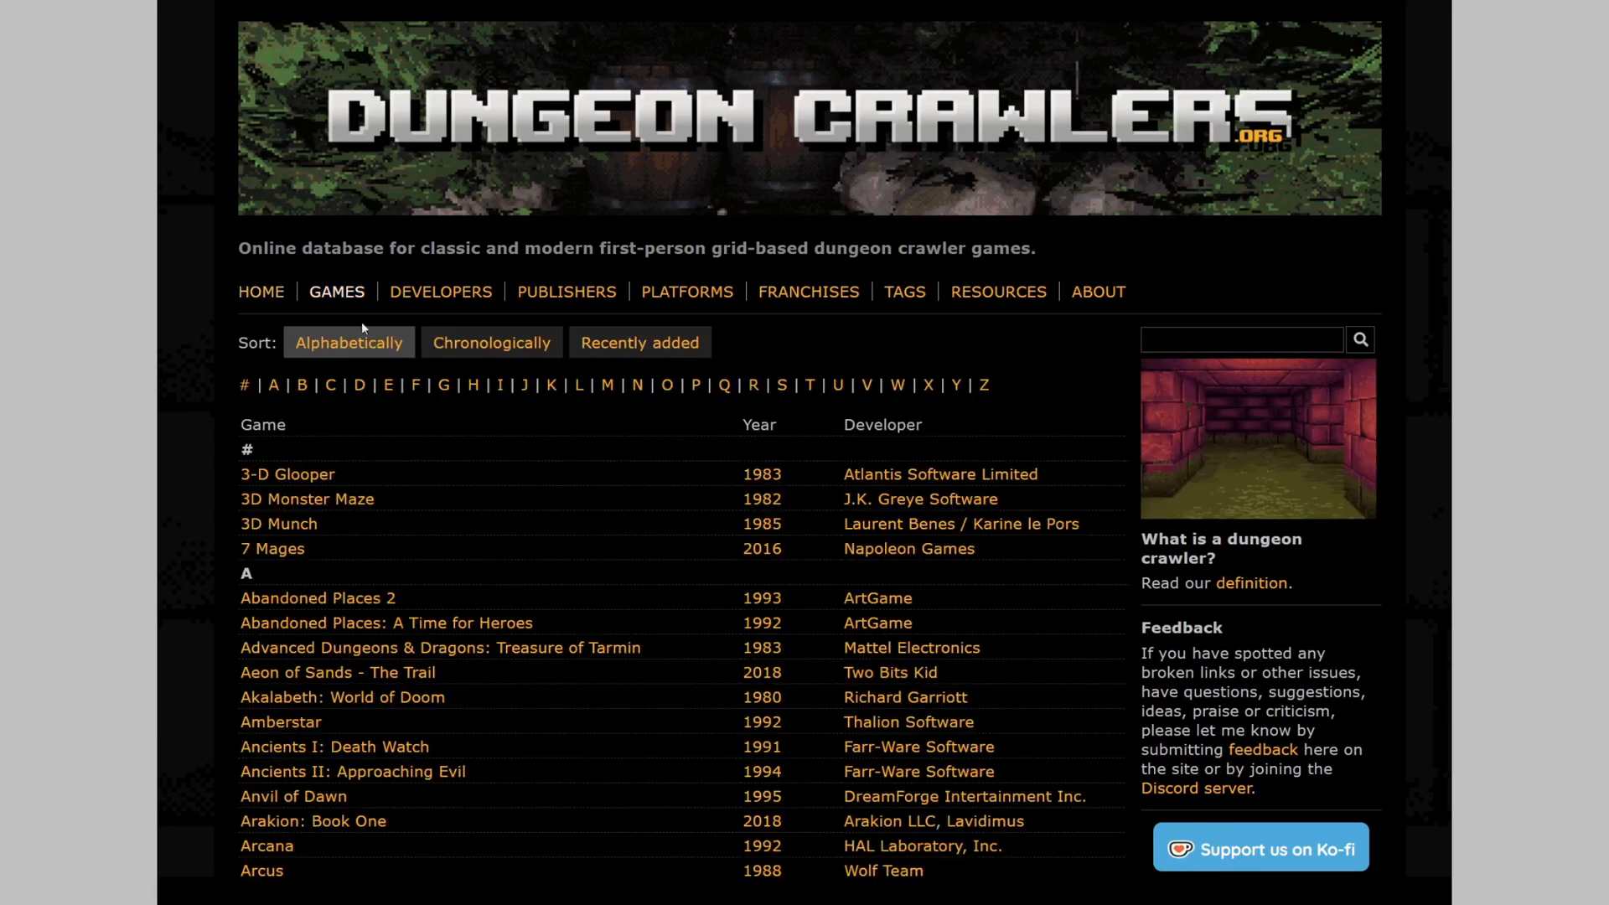
{"action": "left_click", "coordinate": [687, 292]}
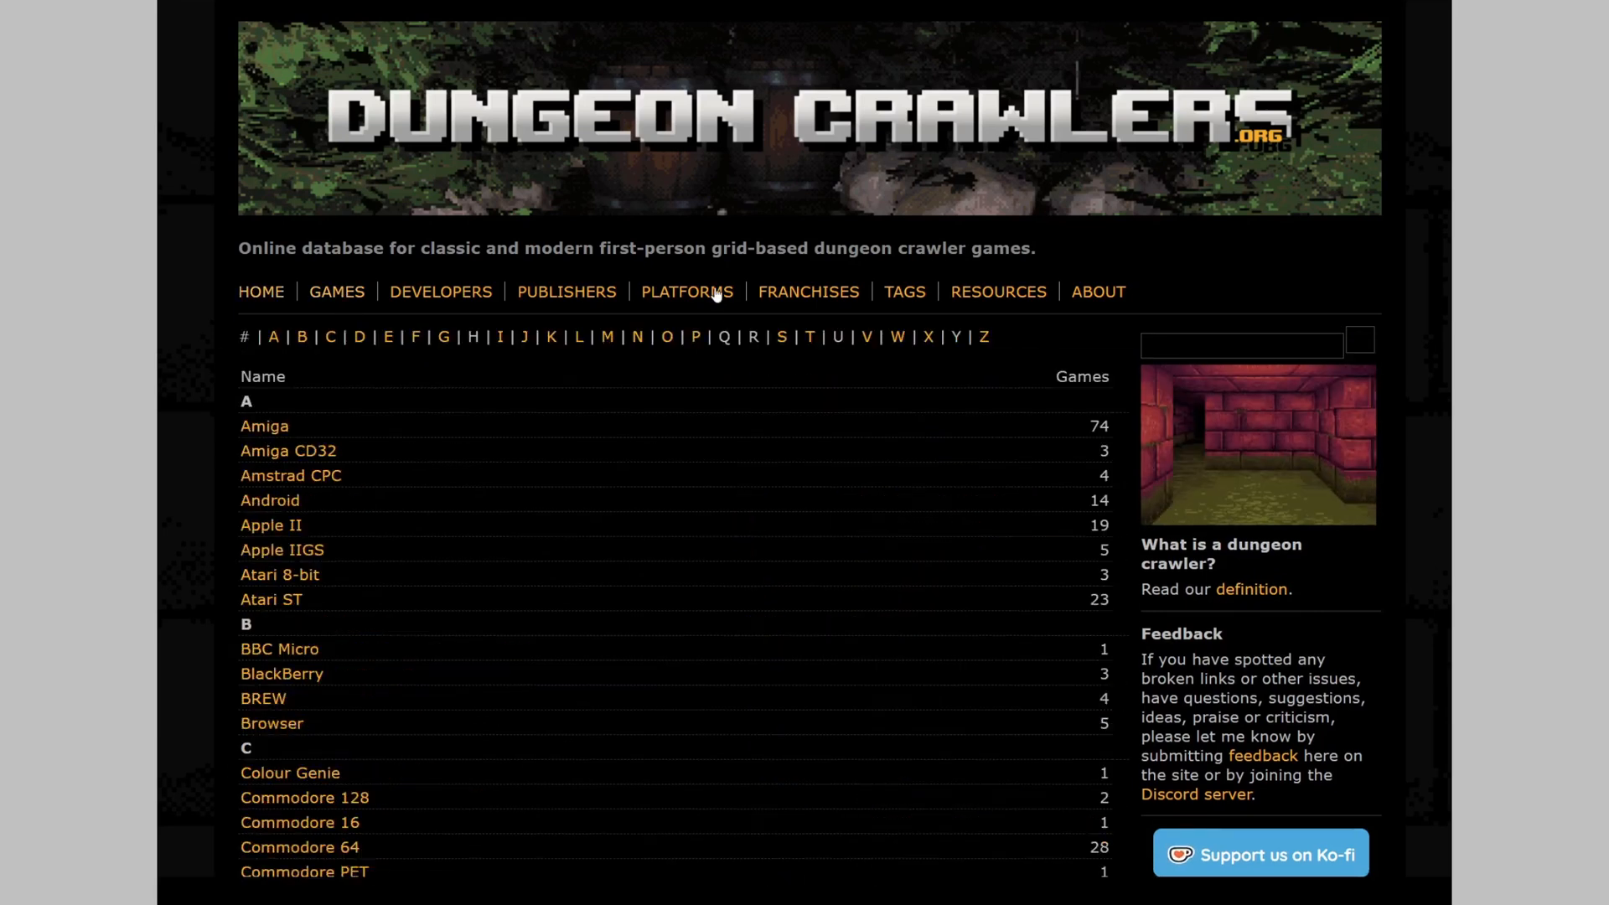
{"action": "scroll", "scroll_direction": "down", "scroll_amount": 3}
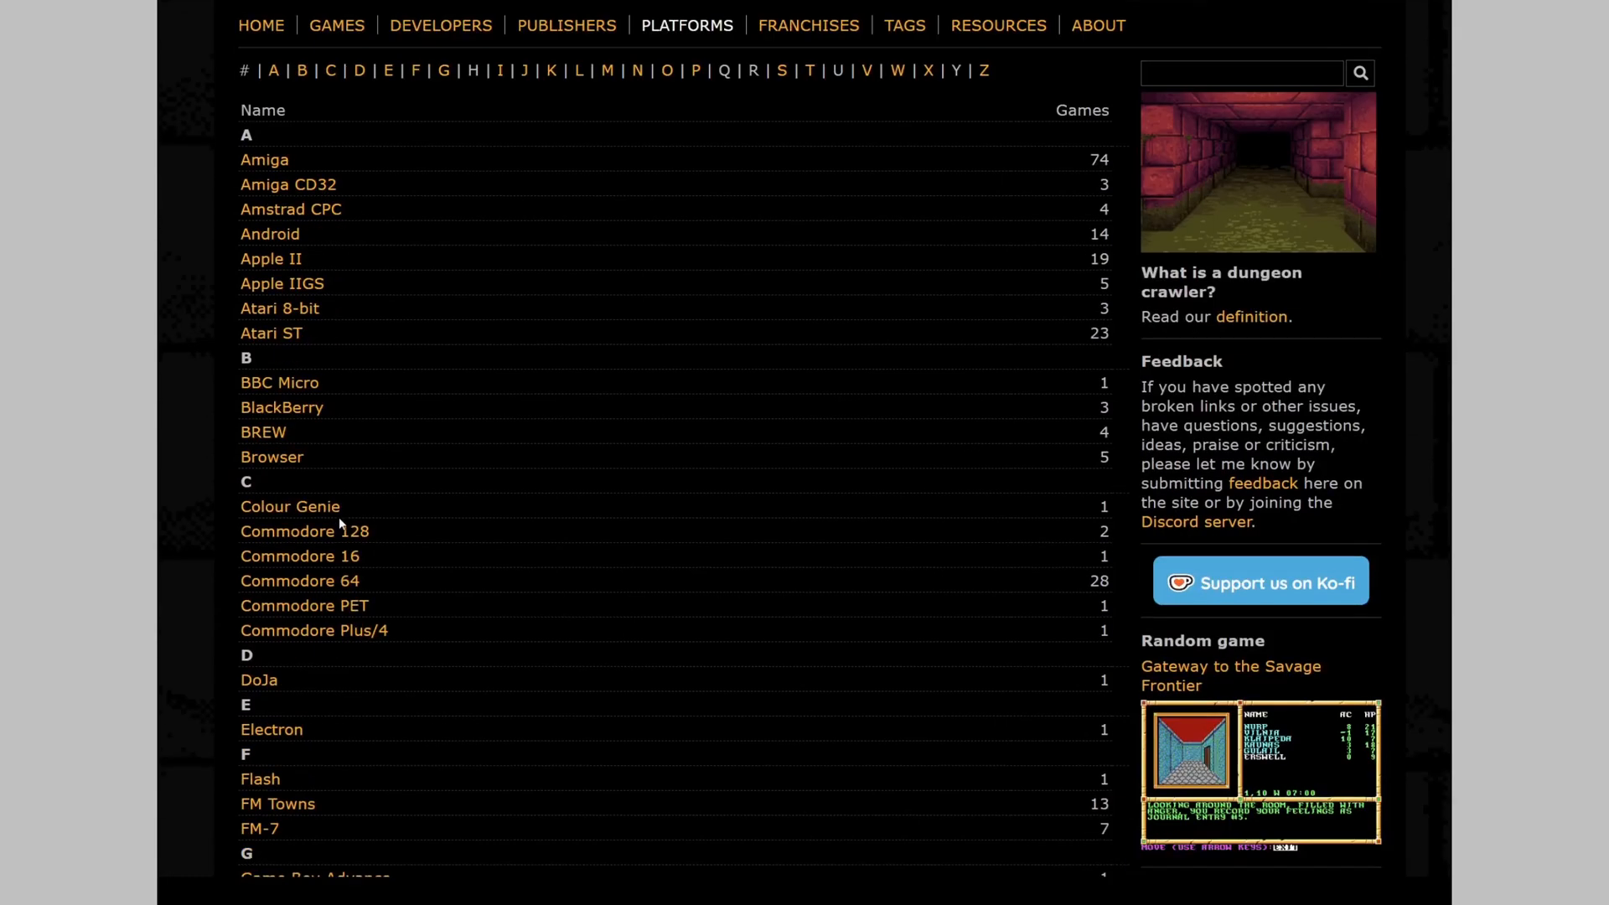
{"action": "left_click", "coordinate": [304, 531]}
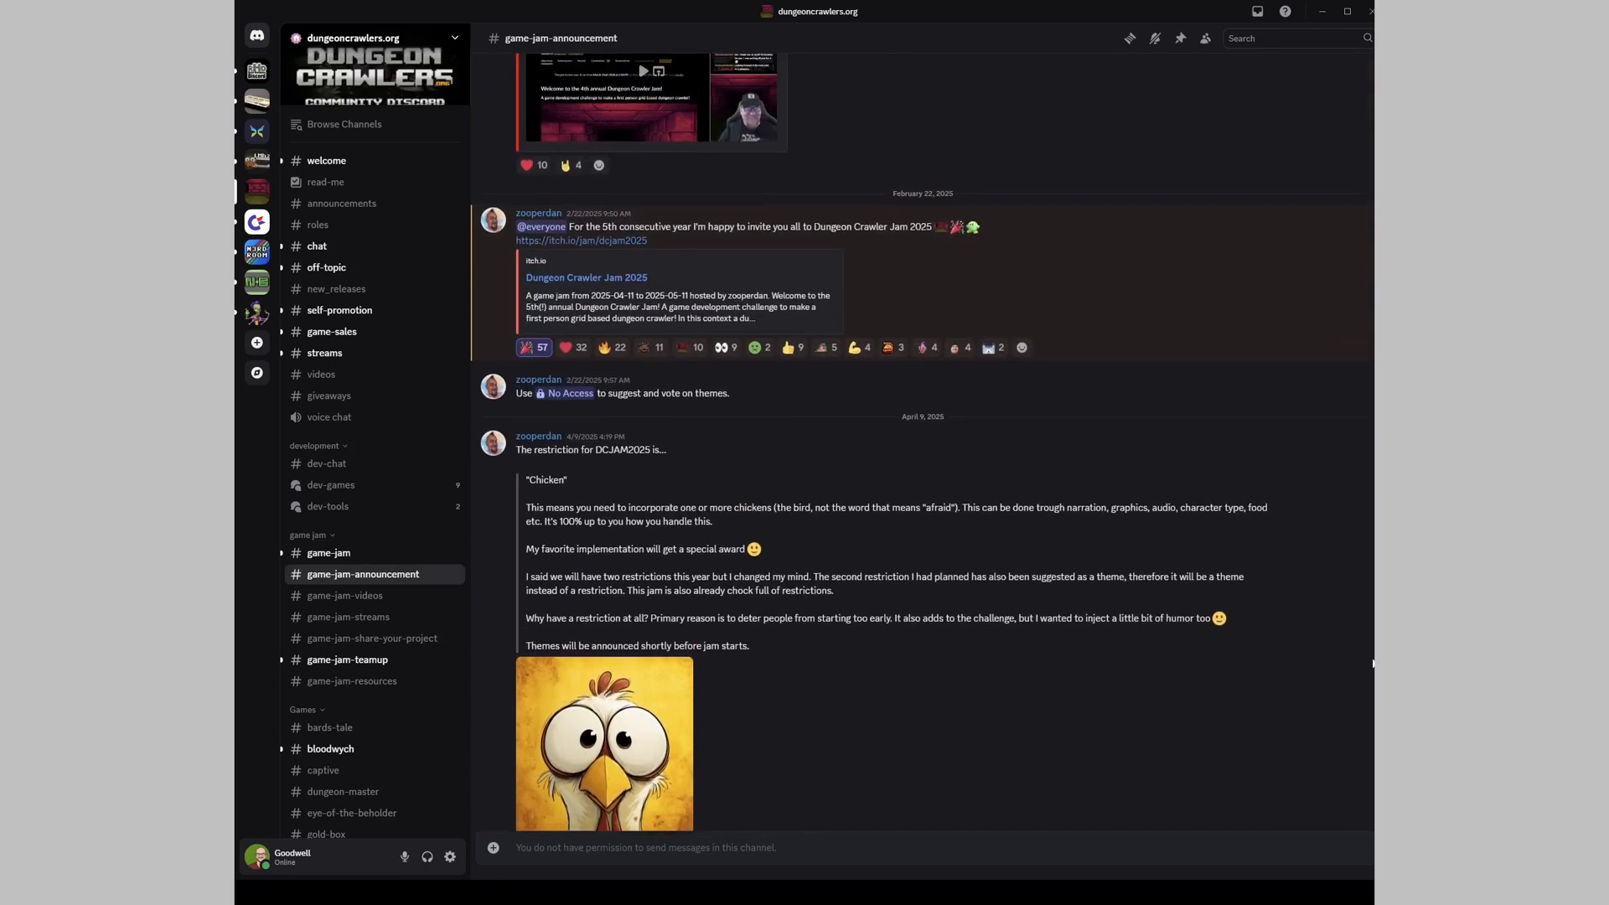
Scroll the game-jam-announcement channel, then move to the game-jam-videos channel
{"action": "scroll", "scroll_direction": "down", "scroll_amount": 3}
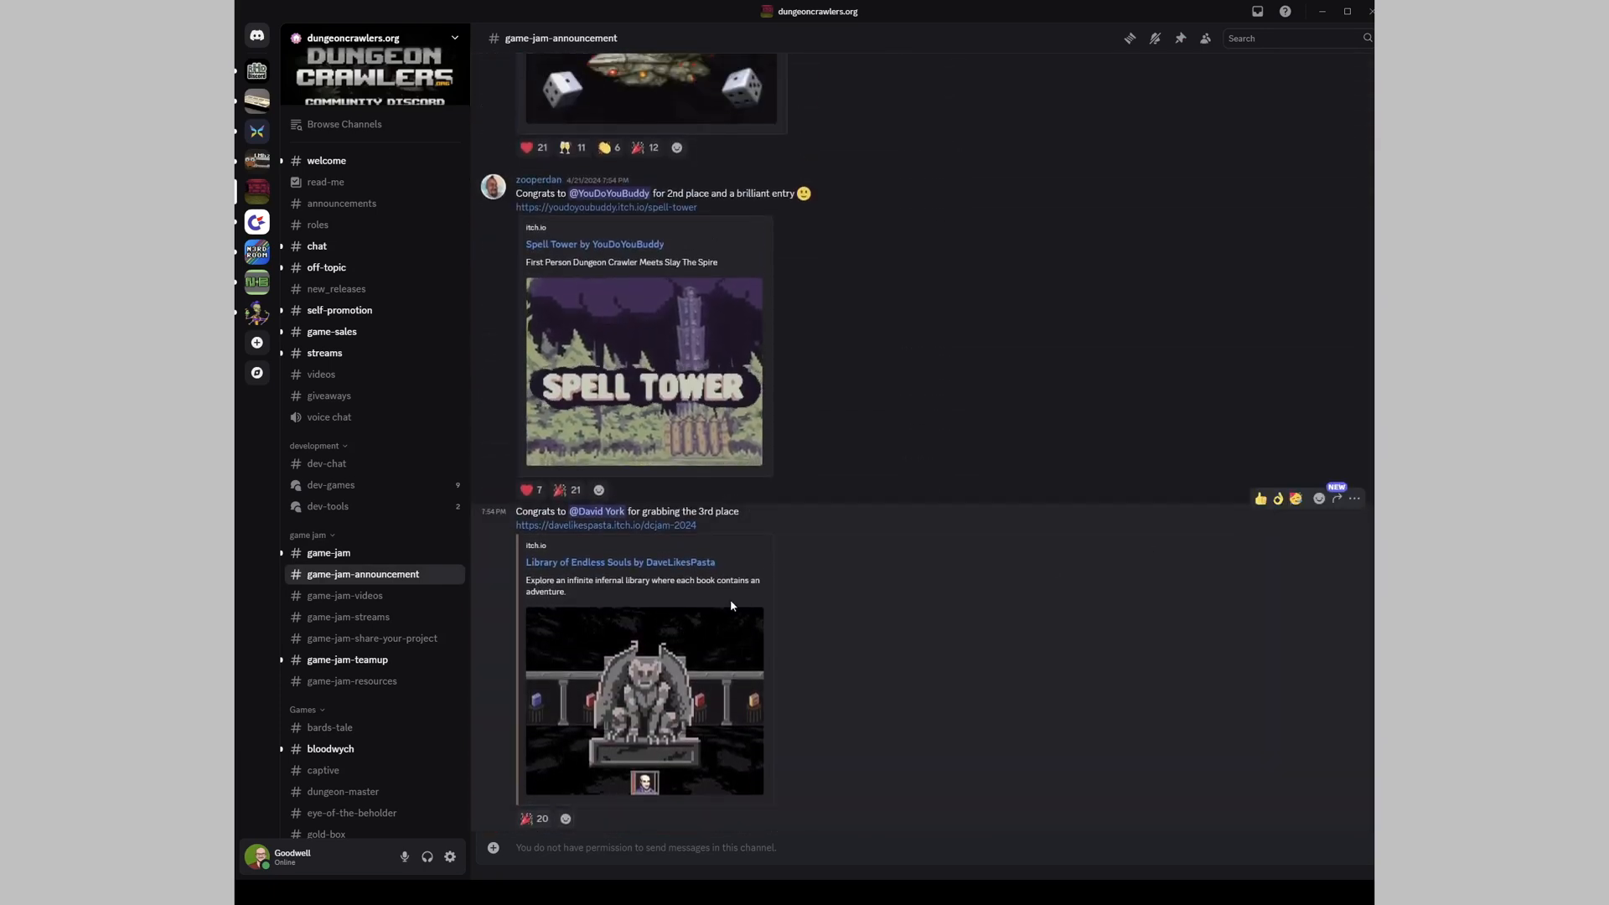
{"action": "left_click", "coordinate": [345, 595]}
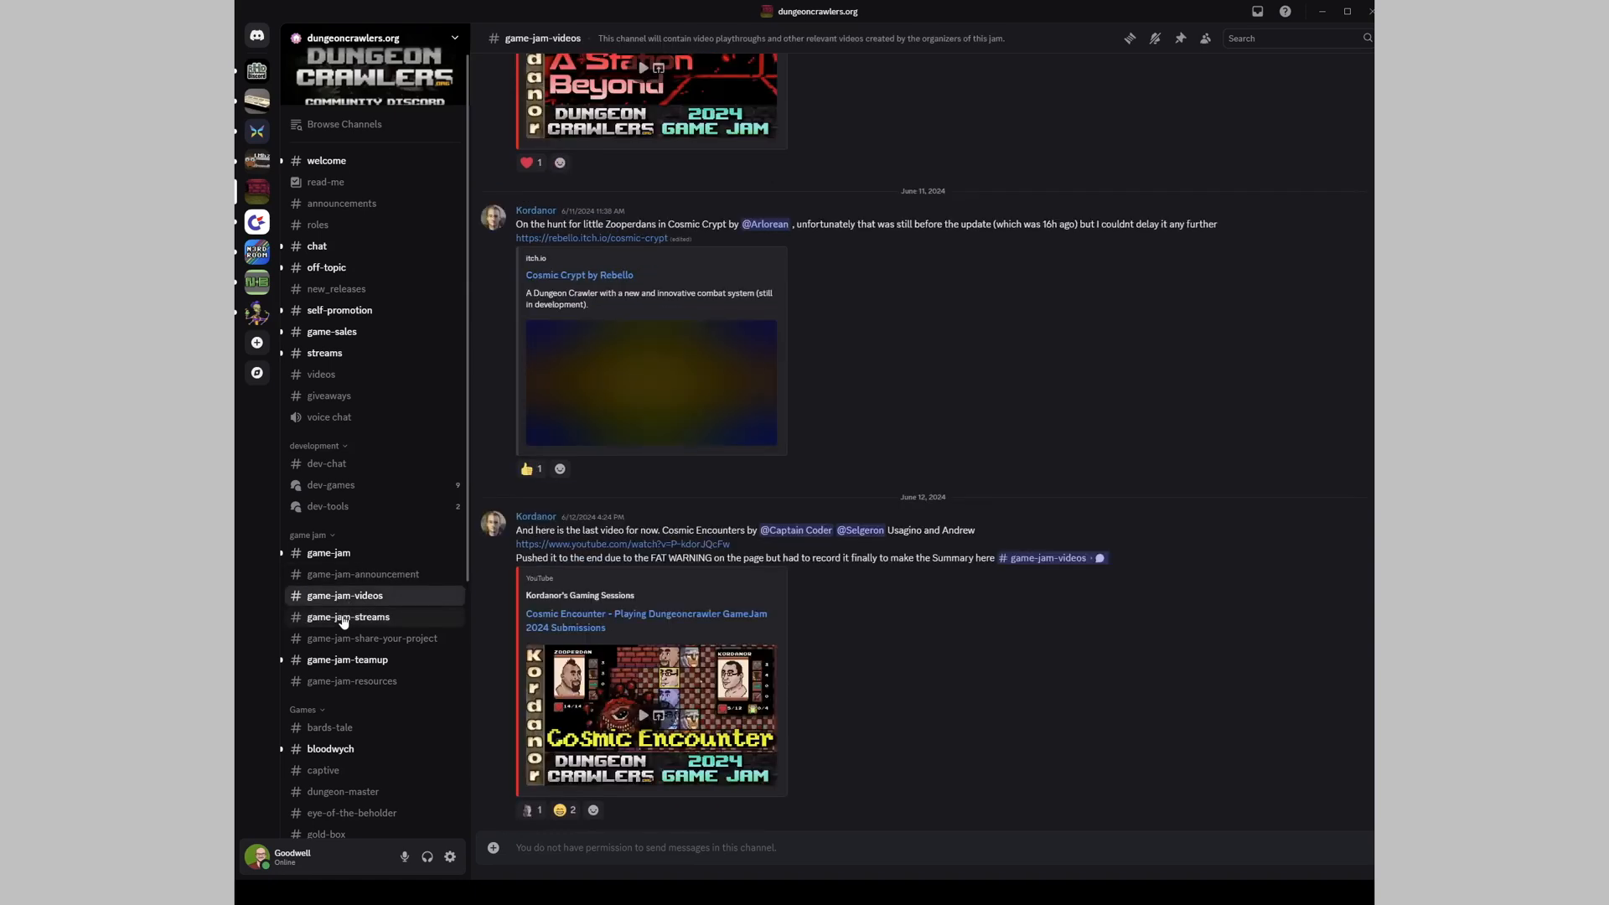
{"action": "left_click", "coordinate": [348, 616]}
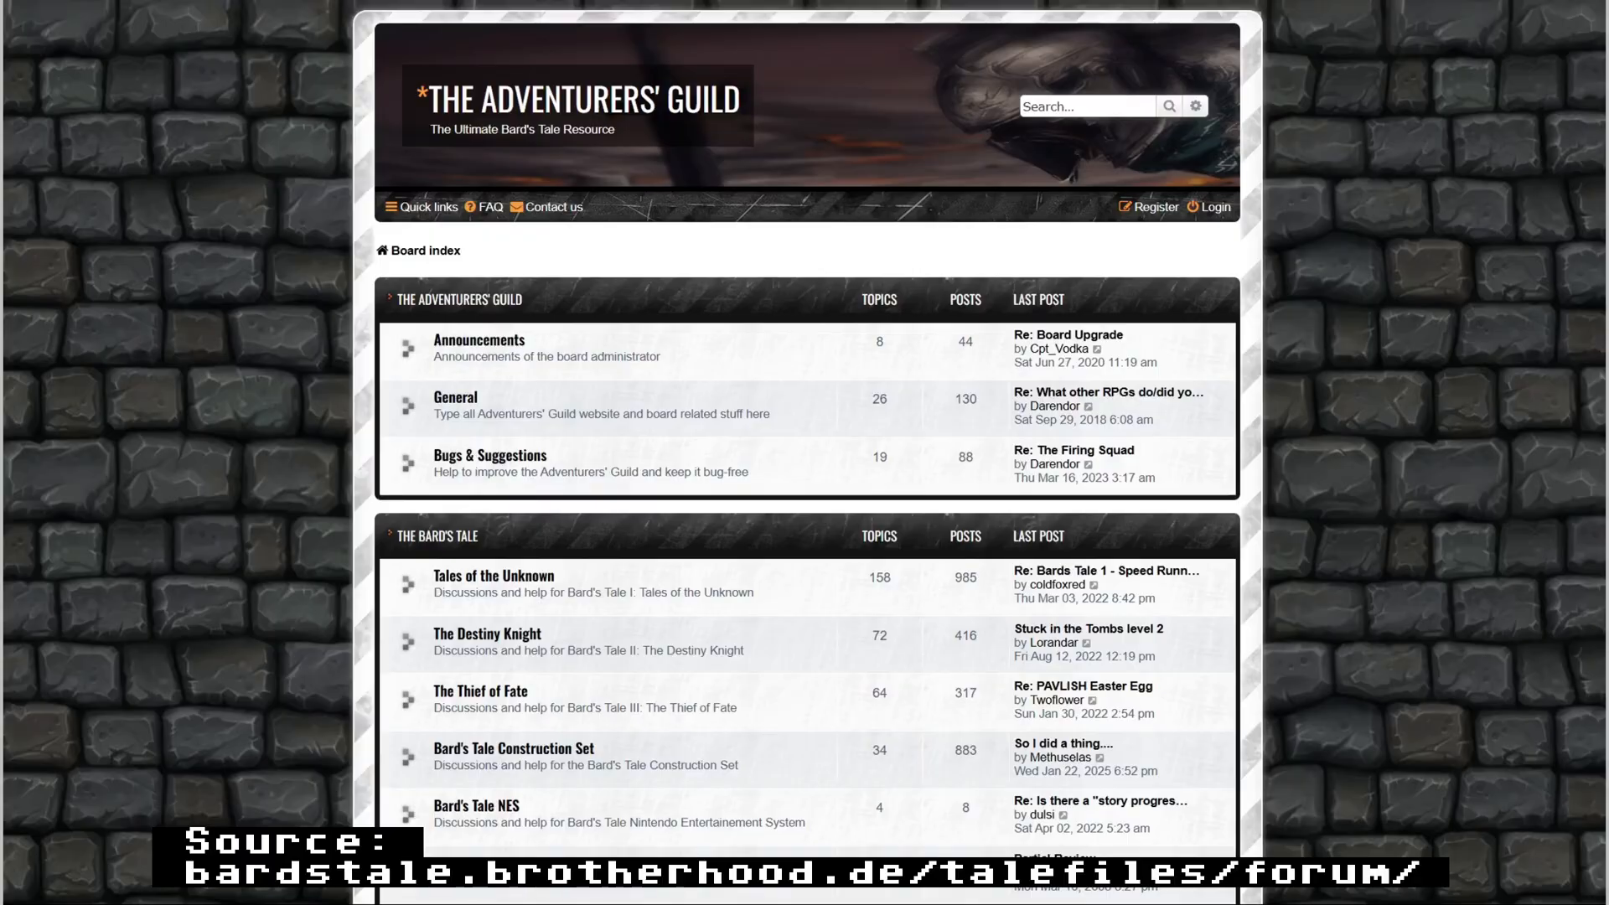
Scroll the Adventurers' Guild board index down to the Sequels category
{"action": "scroll", "scroll_direction": "down", "scroll_amount": 3}
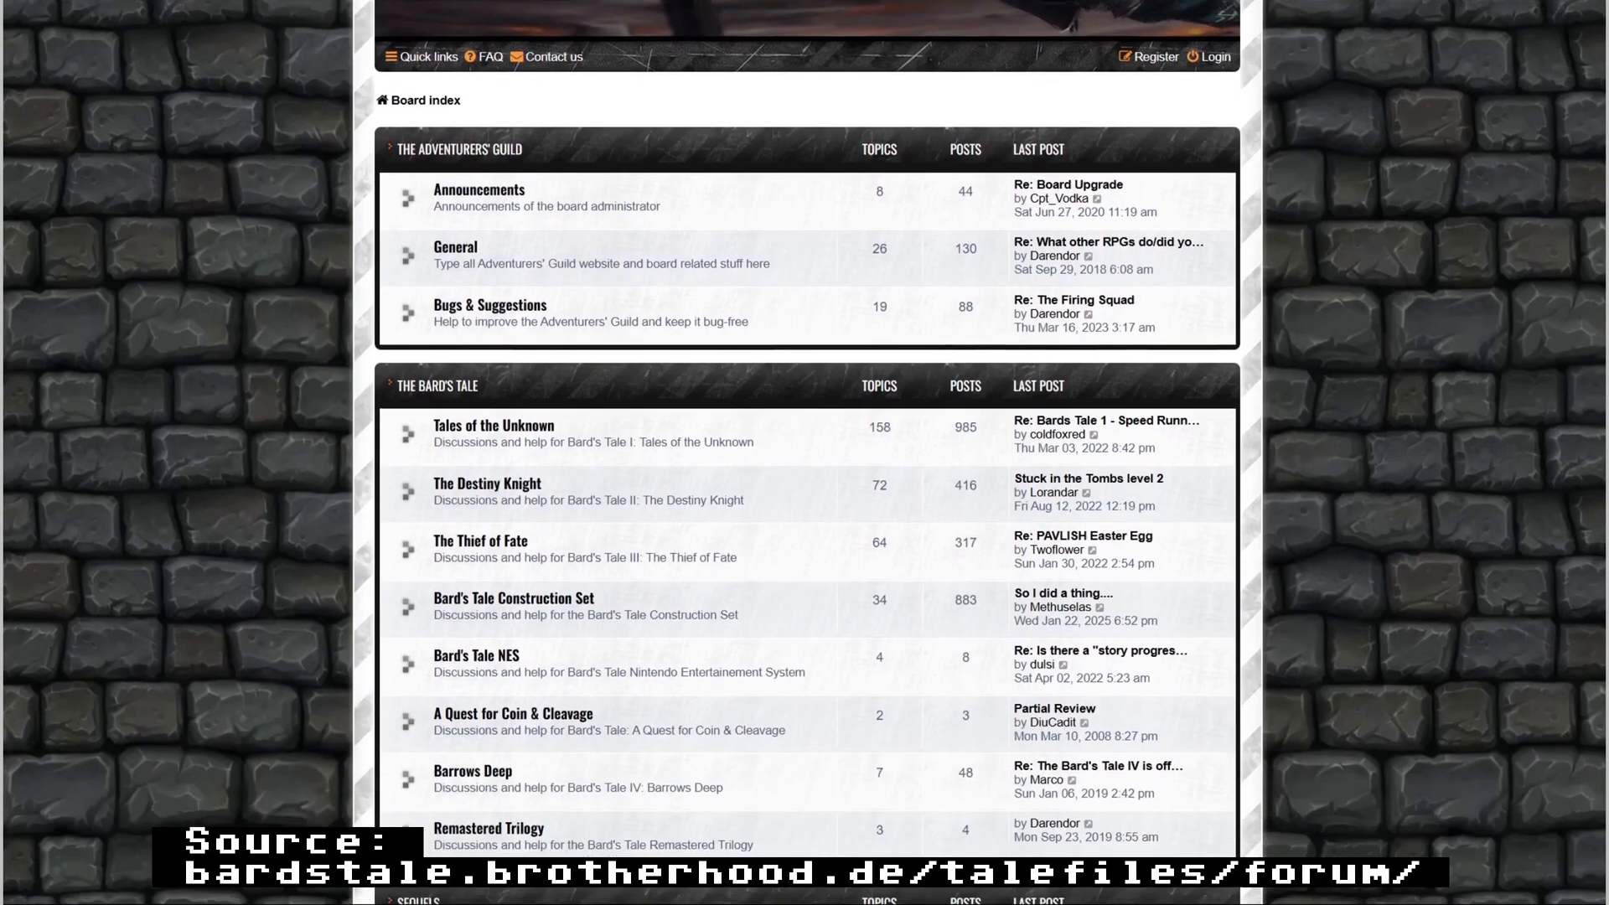
{"action": "scroll", "scroll_direction": "down", "scroll_amount": 3}
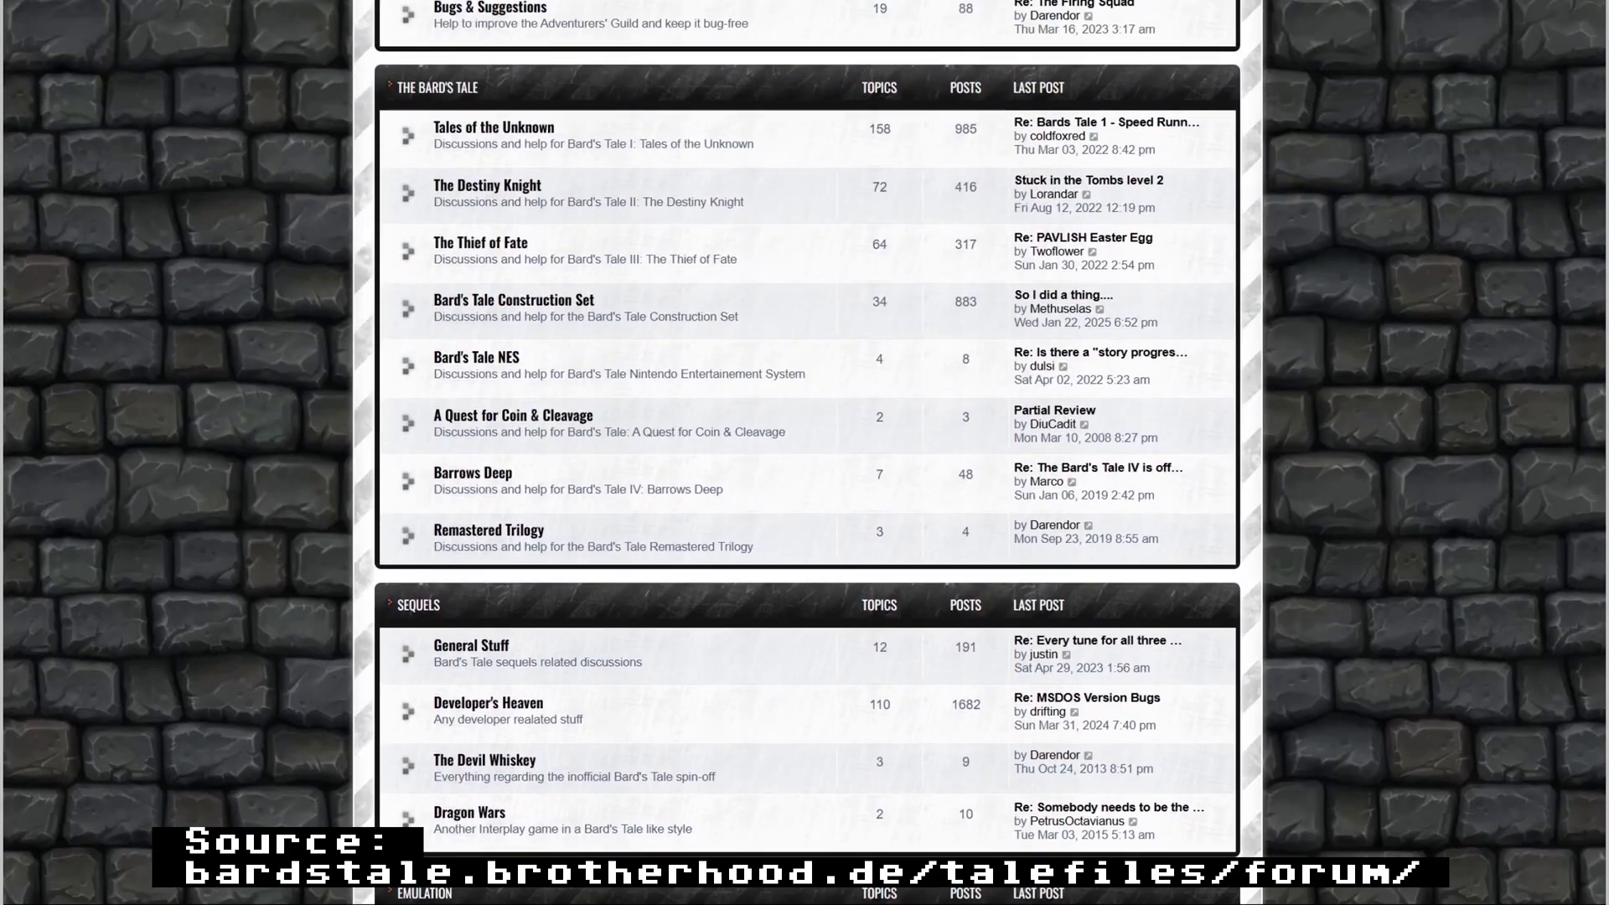
Enter Developer's Heaven and scroll through its BTII disassembly topics to the page end
{"action": "left_click", "coordinate": [488, 703]}
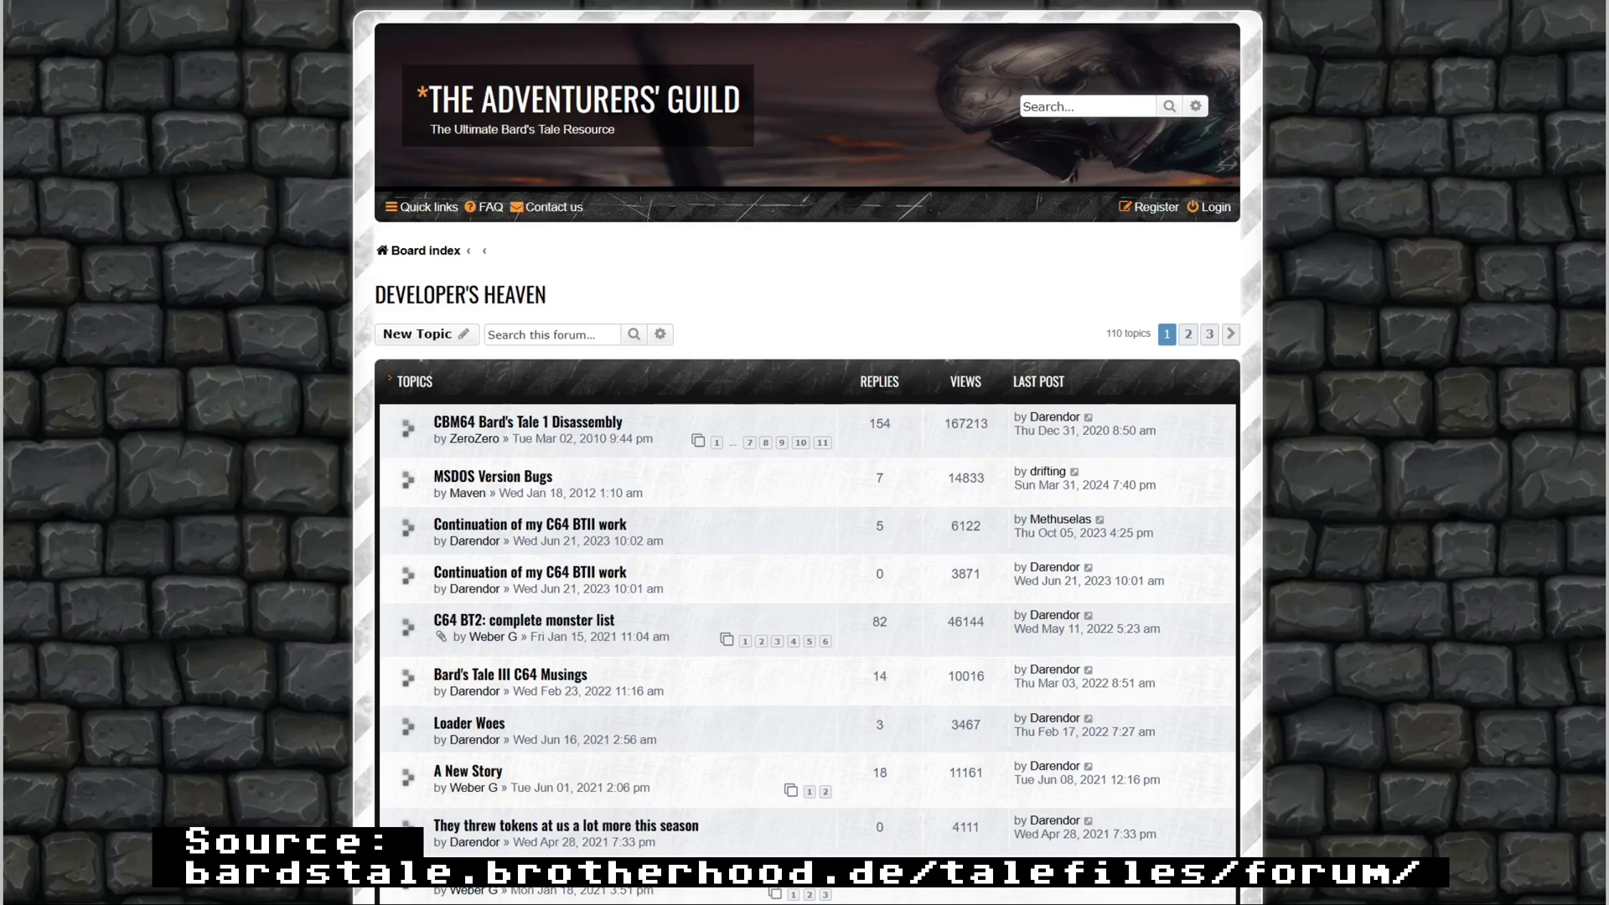
{"action": "scroll", "scroll_direction": "down", "scroll_amount": 3}
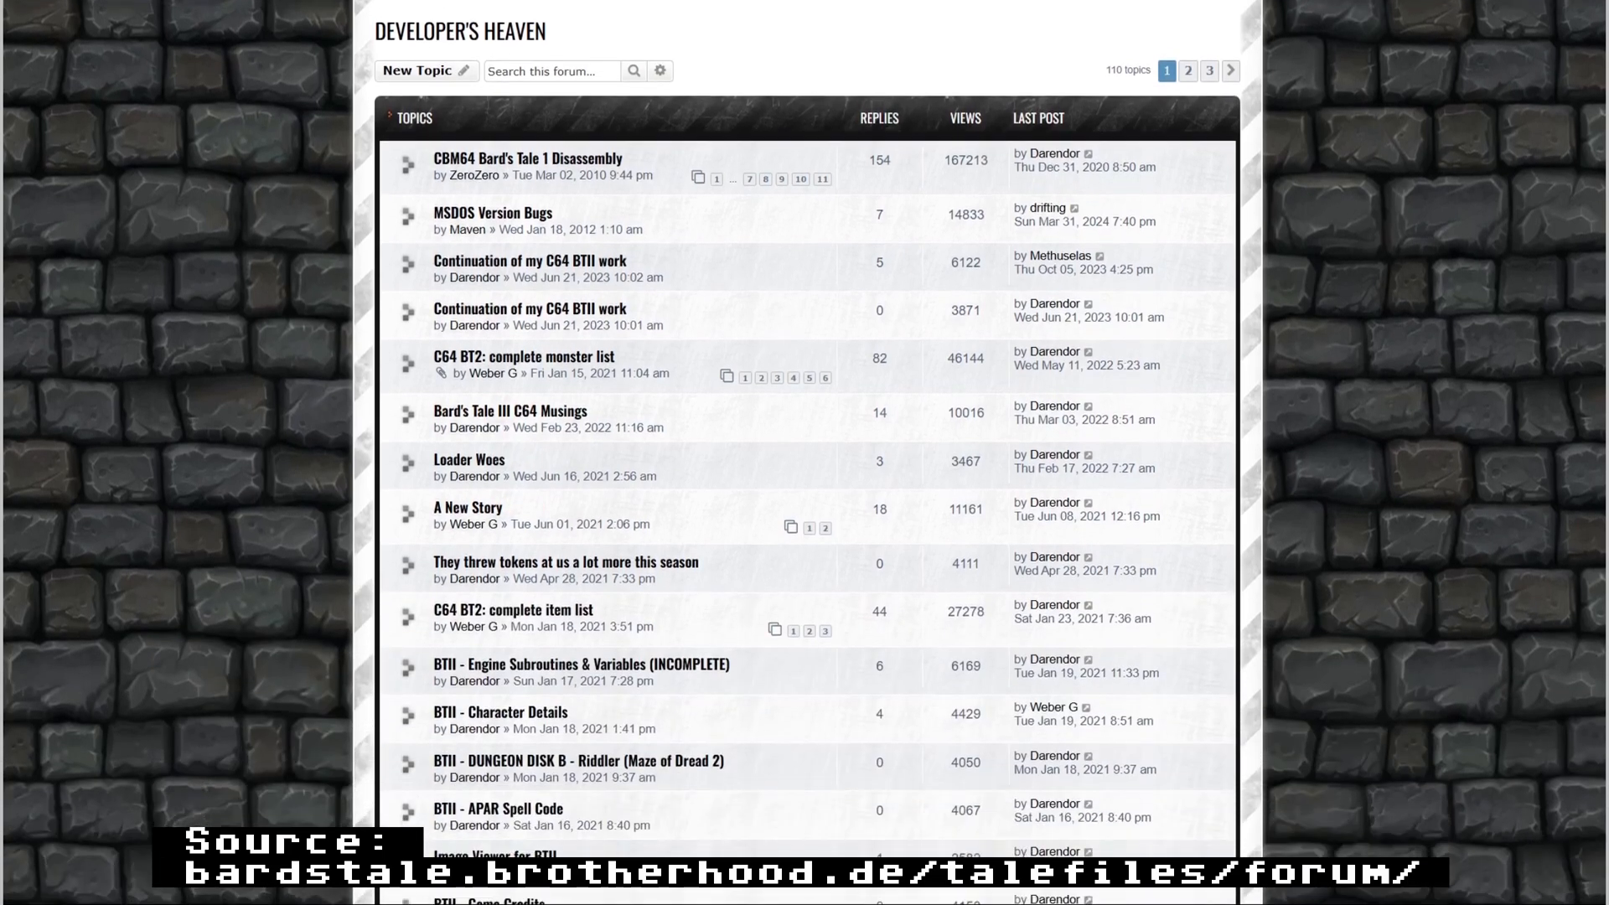
{"action": "scroll", "scroll_direction": "down", "scroll_amount": 3}
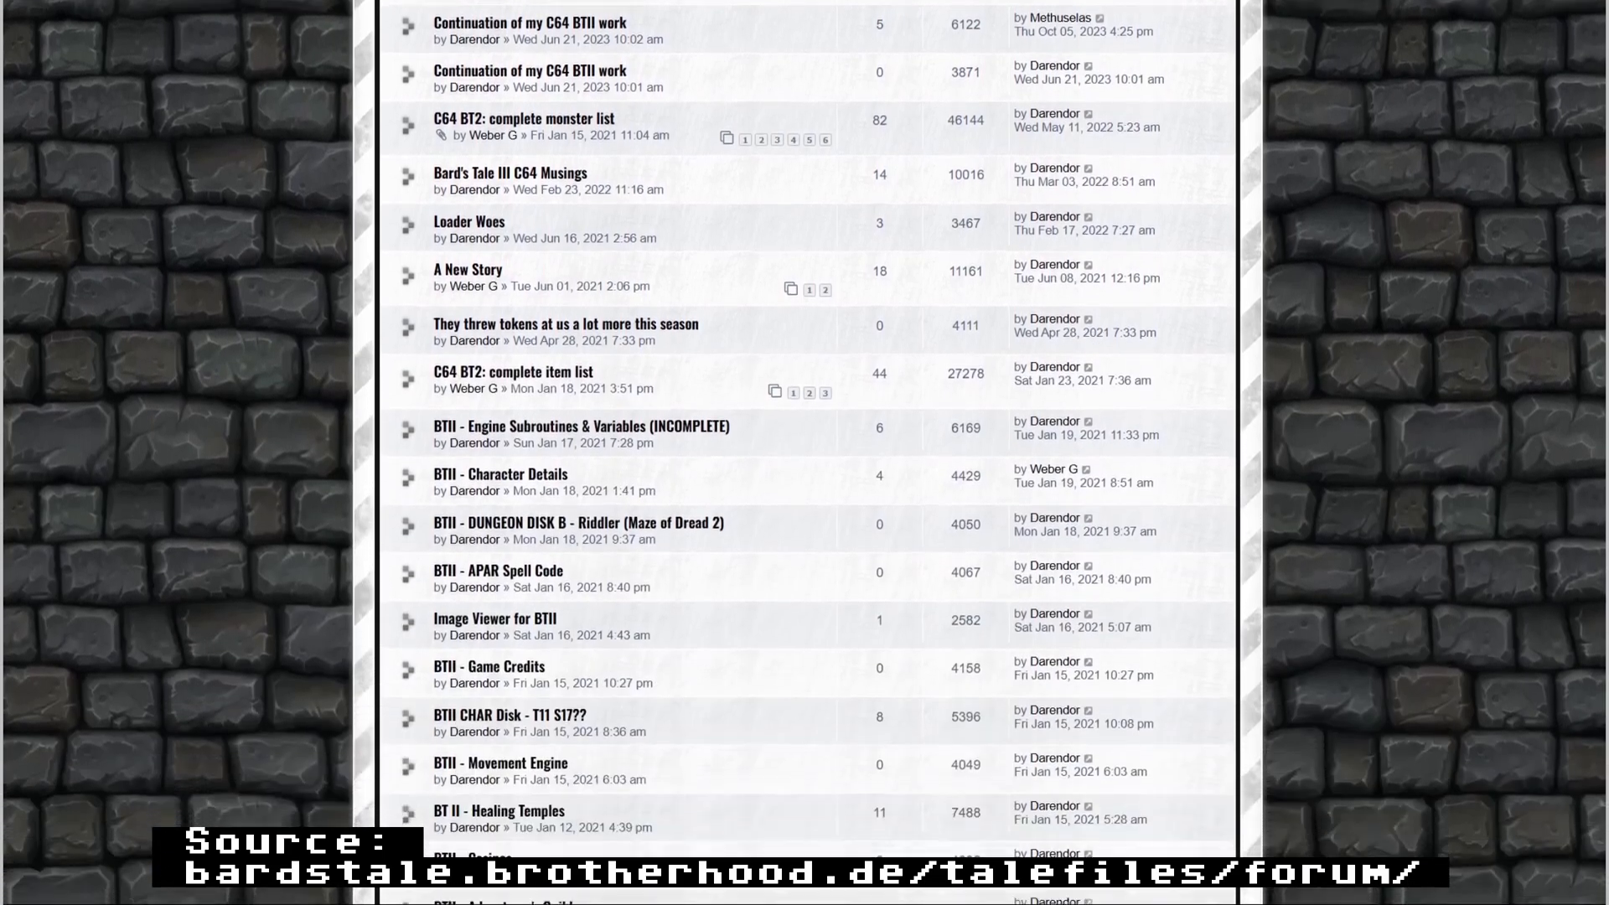
{"action": "scroll", "scroll_direction": "down", "scroll_amount": 3}
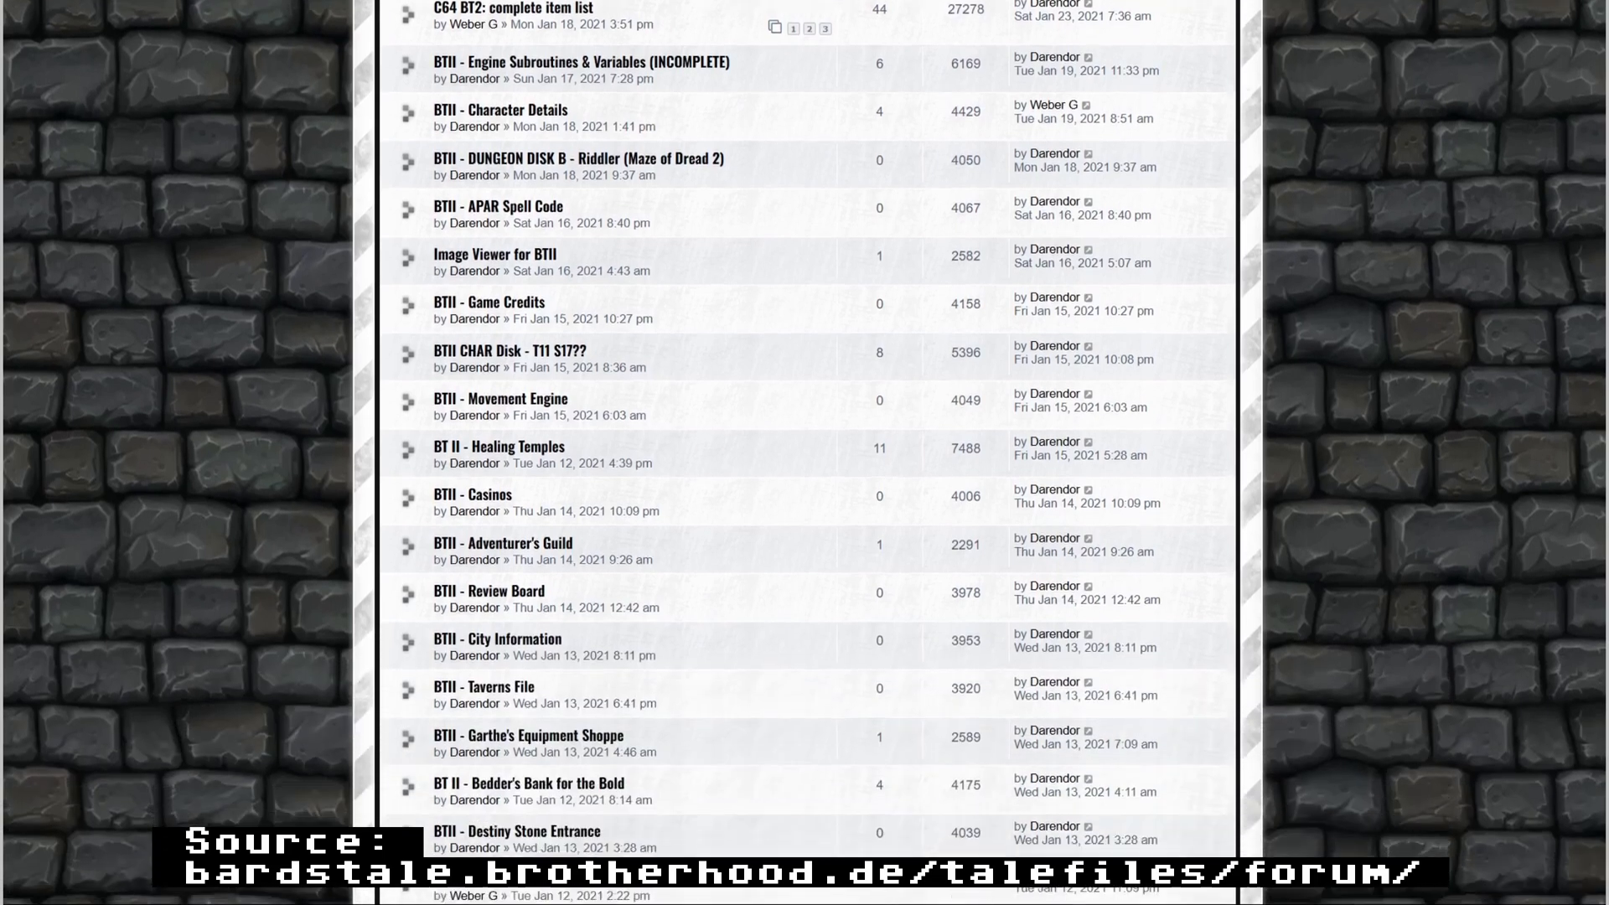
{"action": "scroll", "scroll_direction": "down", "scroll_amount": 3}
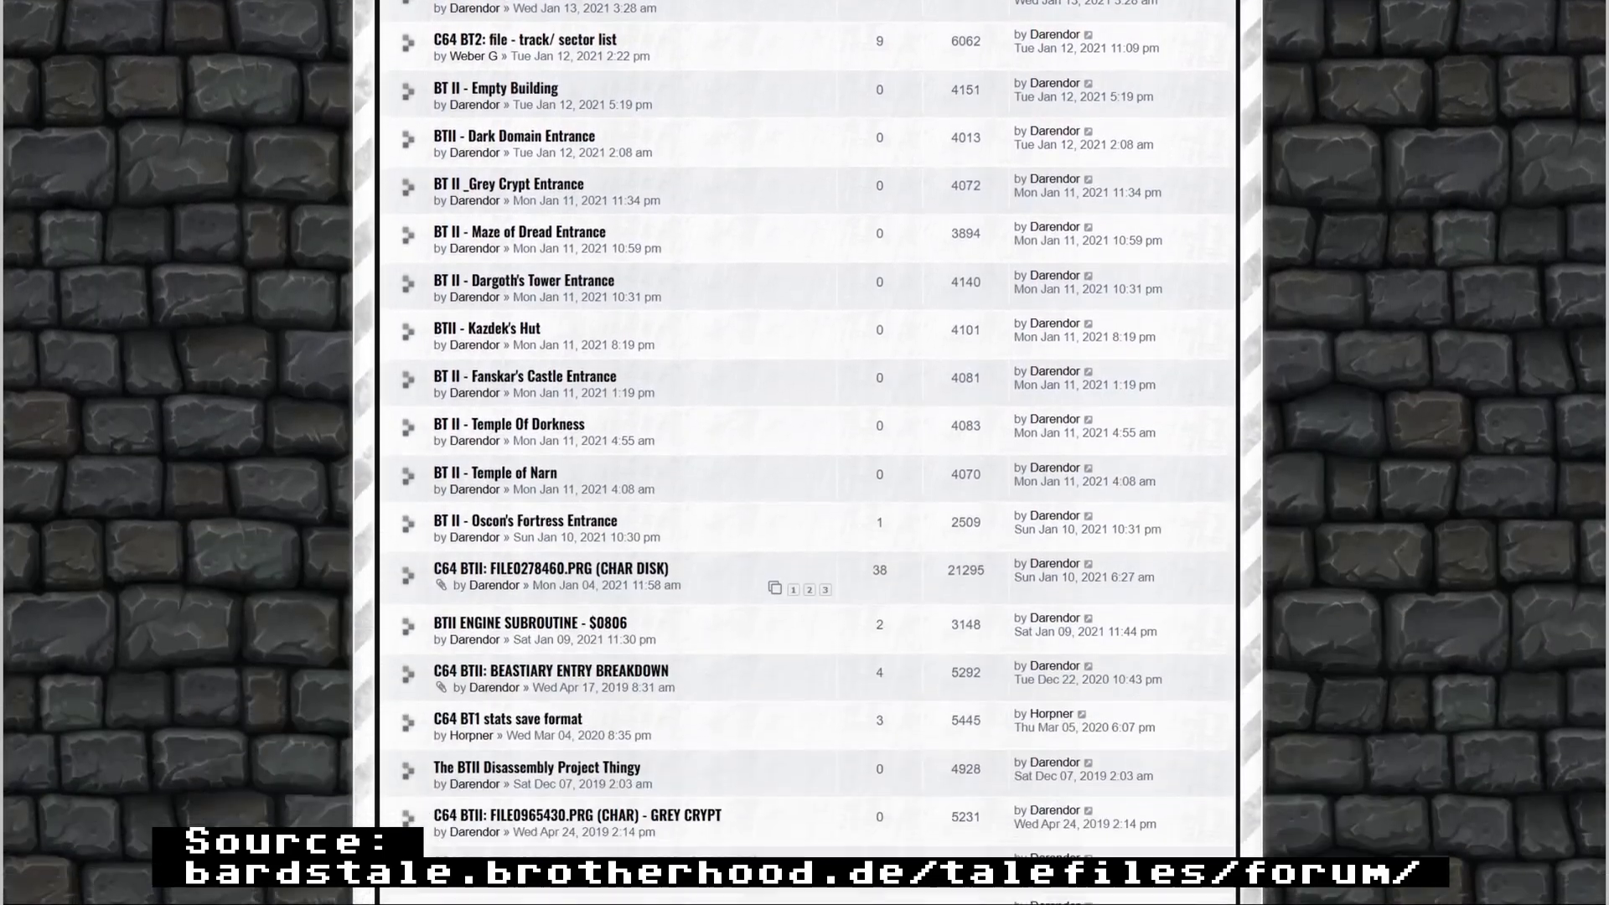
{"action": "scroll", "scroll_direction": "down", "scroll_amount": 3}
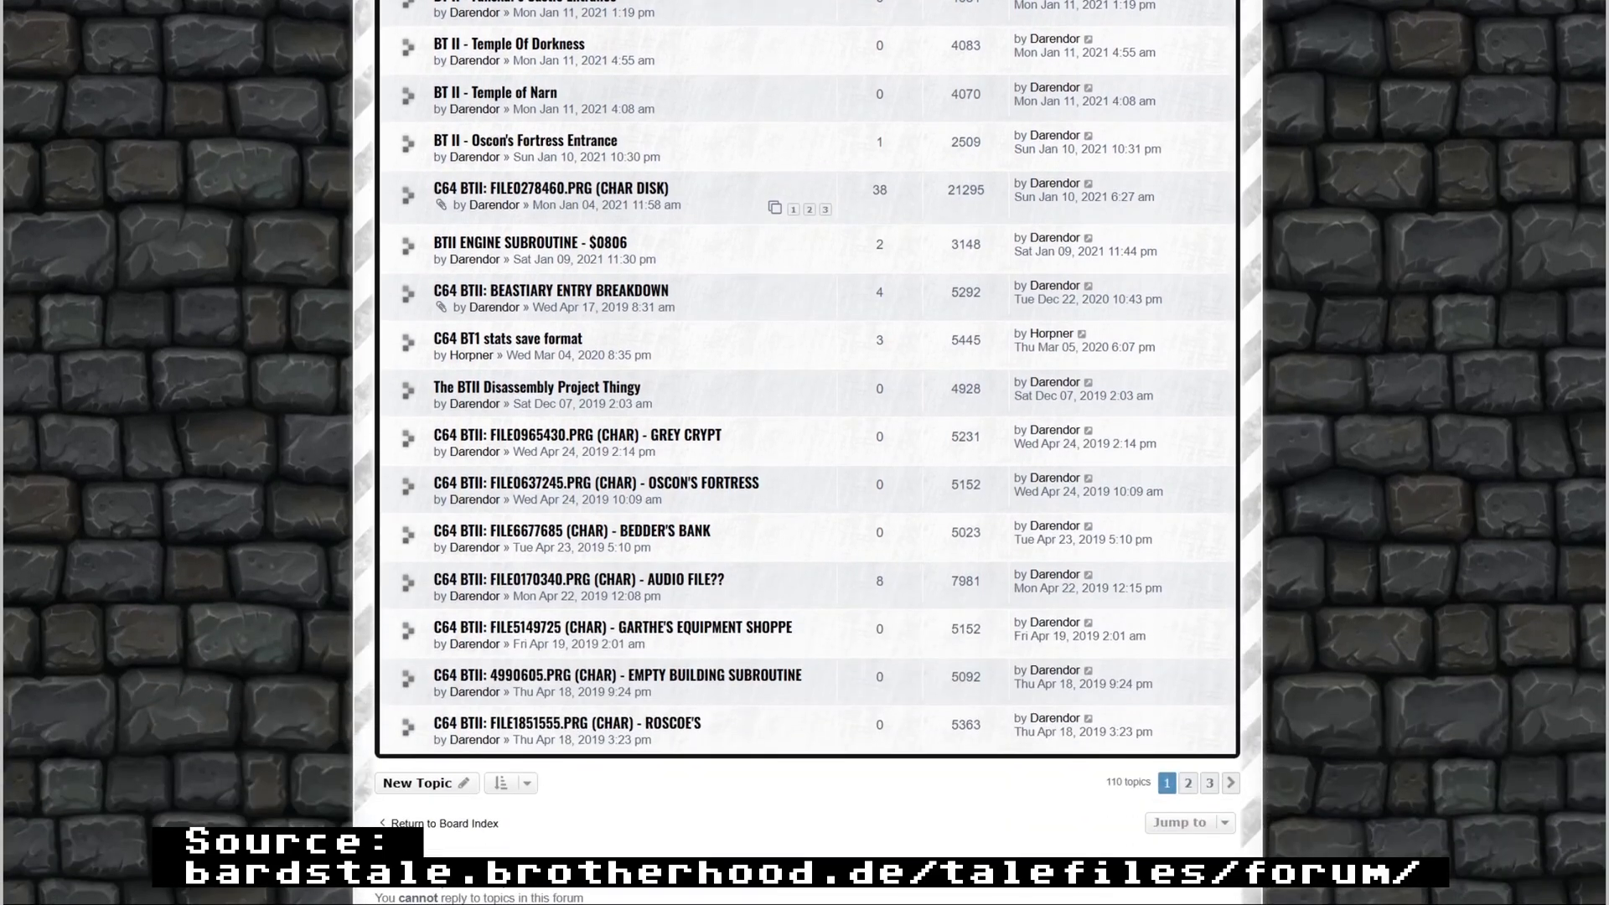